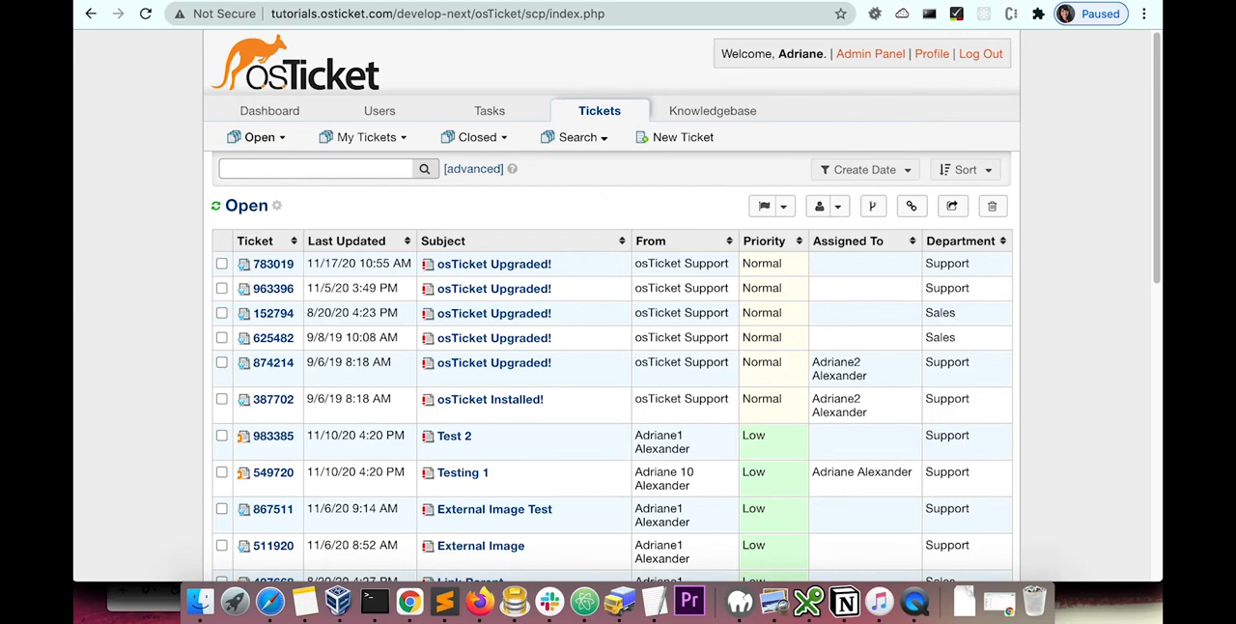
mouse_move(869, 73)
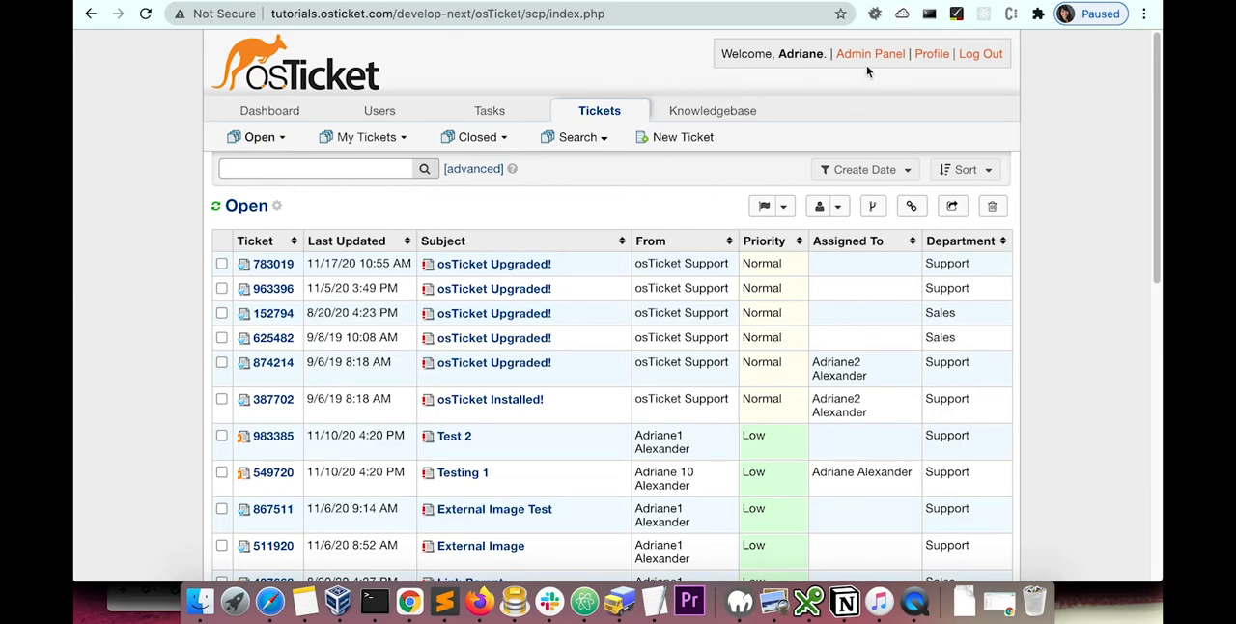
Step: Confirm the All Access role's Refer permission is enabled, save it, and bring up the Agents list
left_click(869, 54)
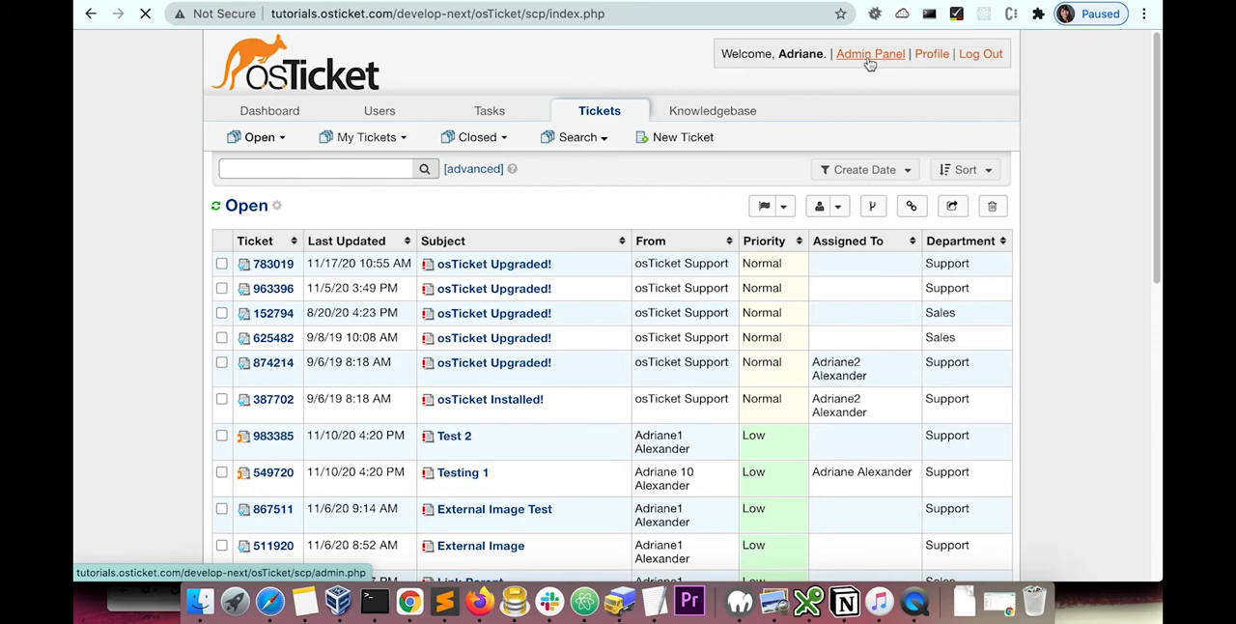
left_click(869, 54)
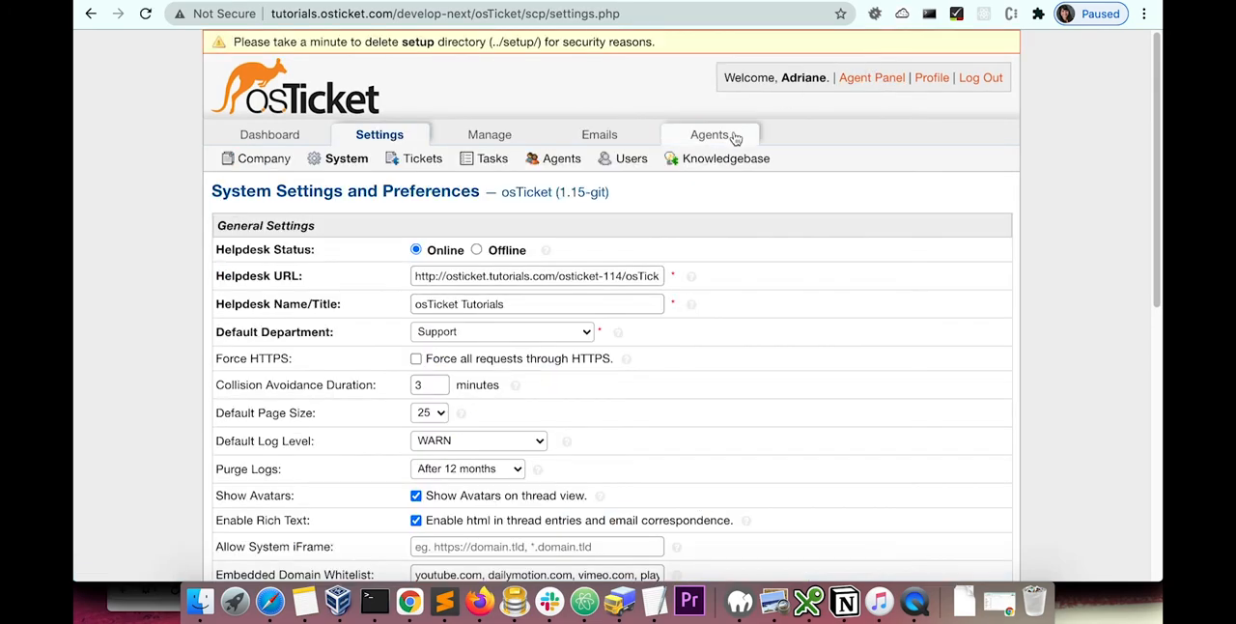
left_click(715, 135)
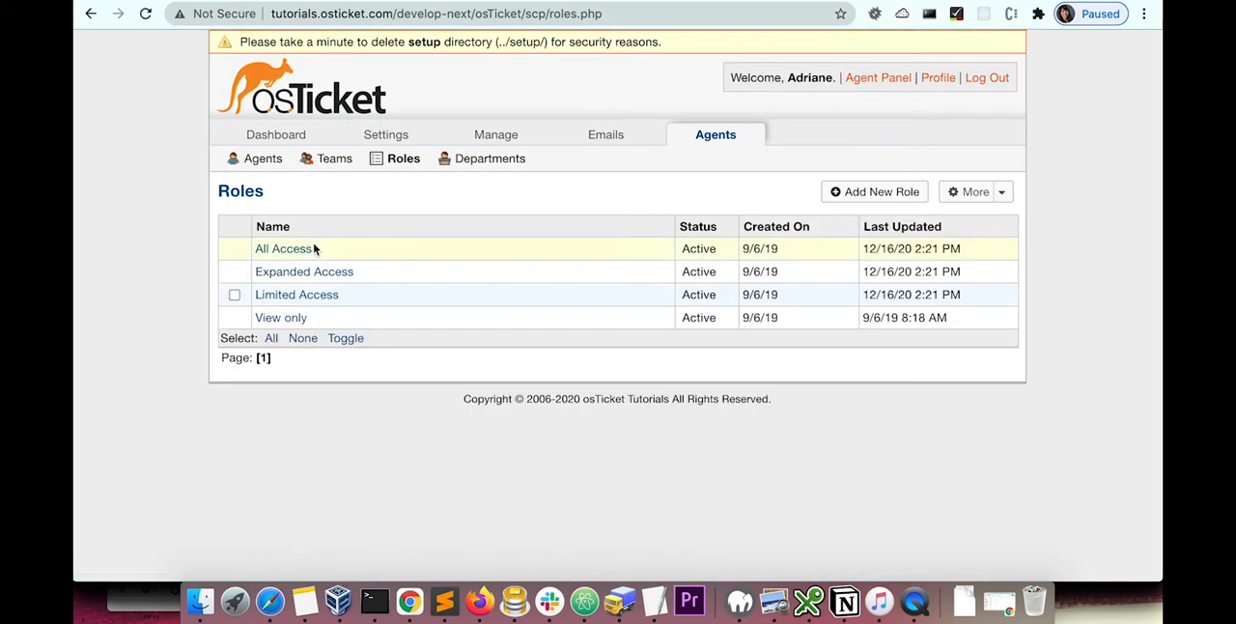
left_click(282, 247)
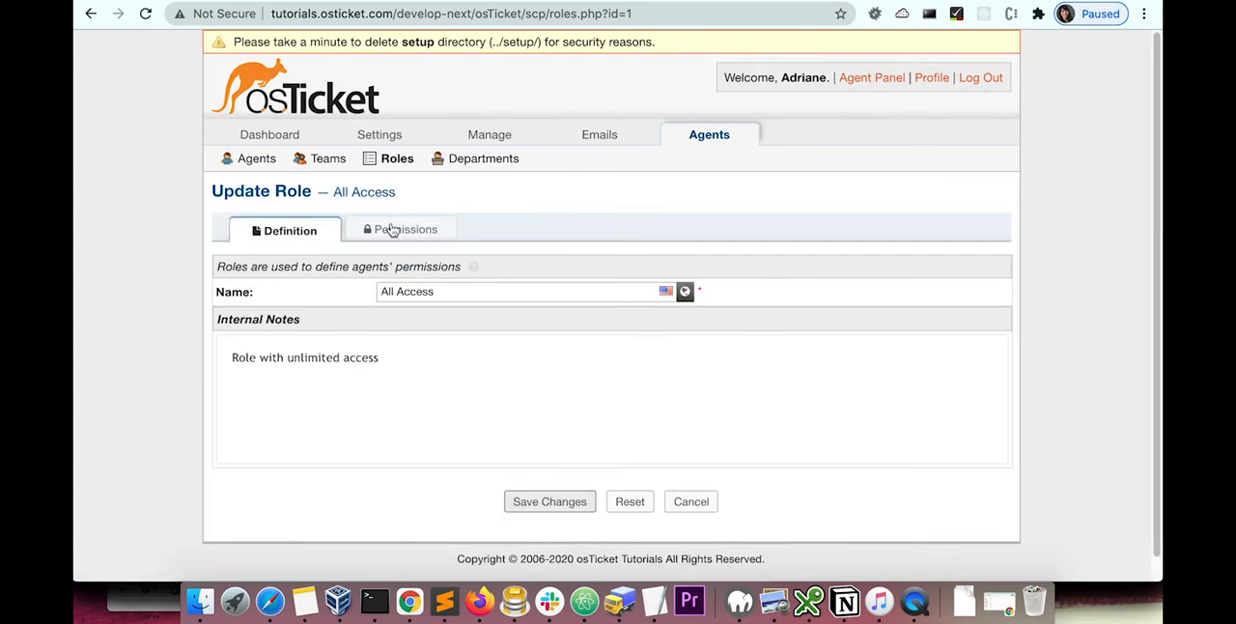
left_click(406, 228)
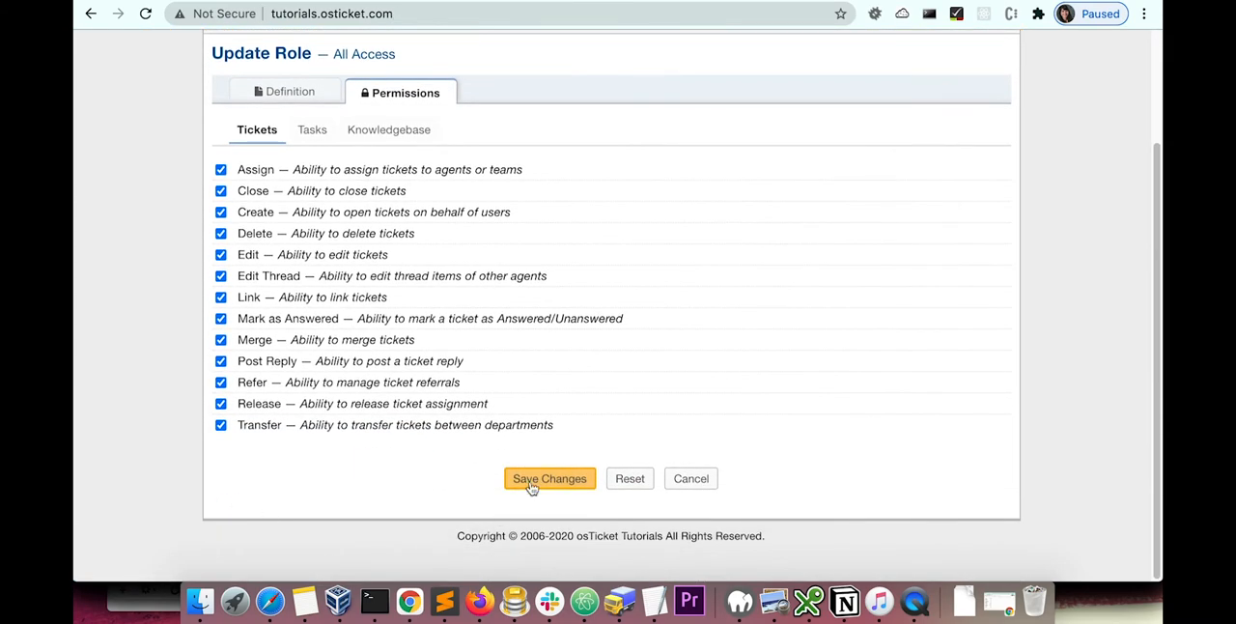
left_click(549, 479)
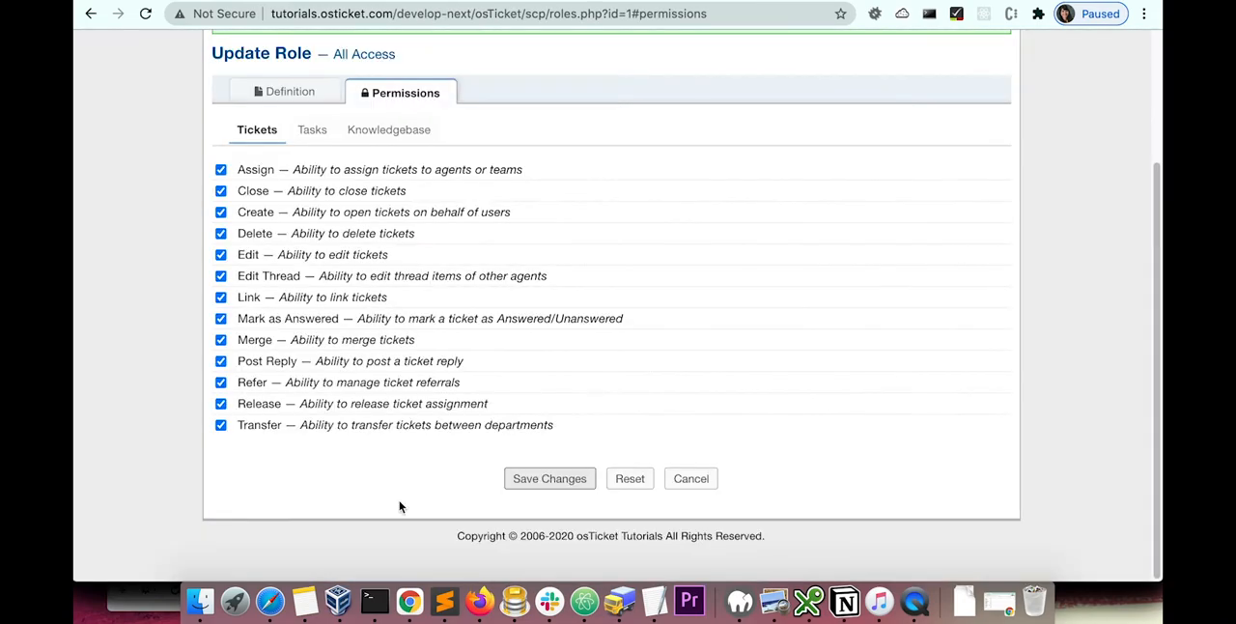
left_click(548, 479)
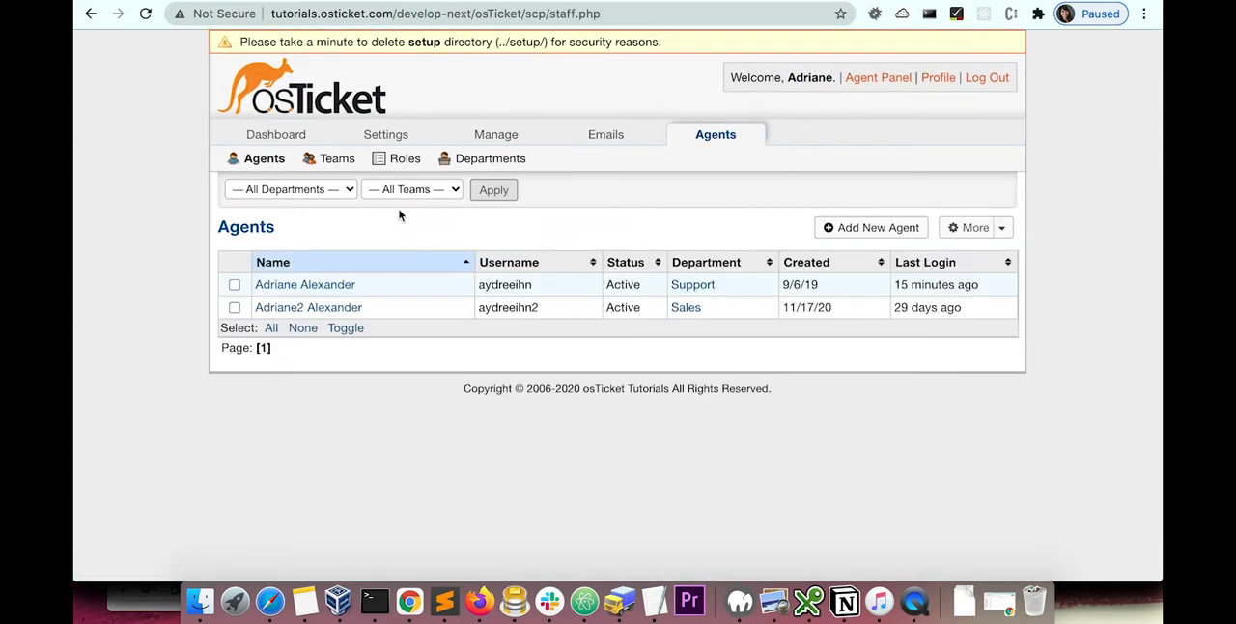
left_click(306, 284)
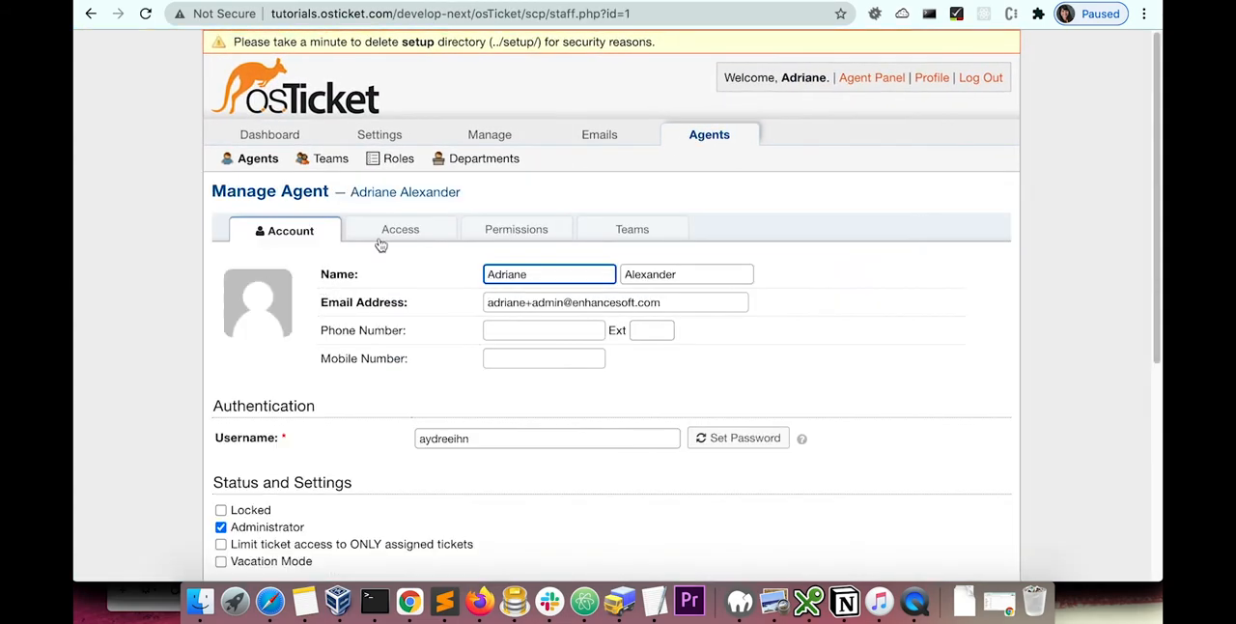
left_click(400, 228)
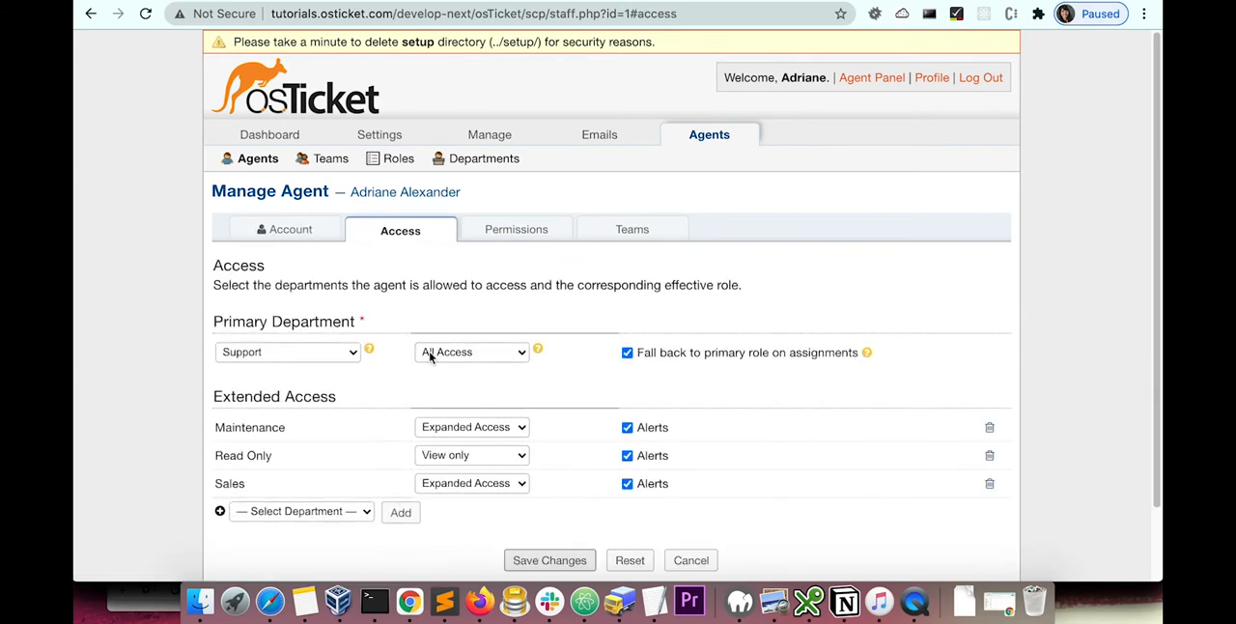
mouse_move(142, 413)
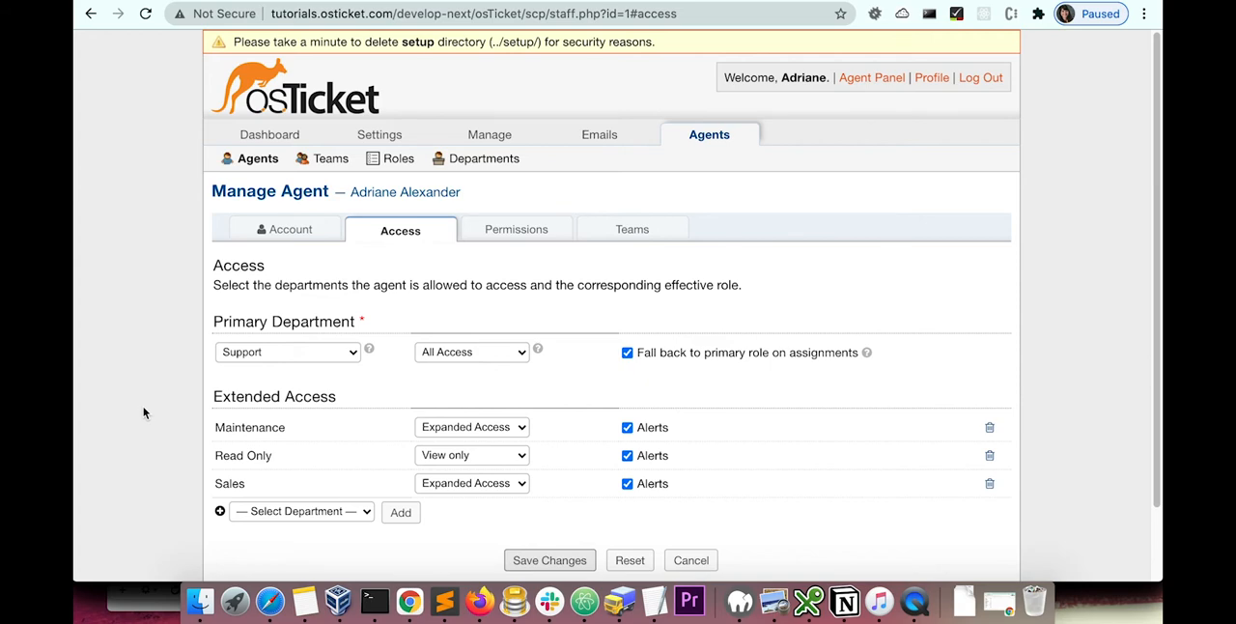
left_click(259, 159)
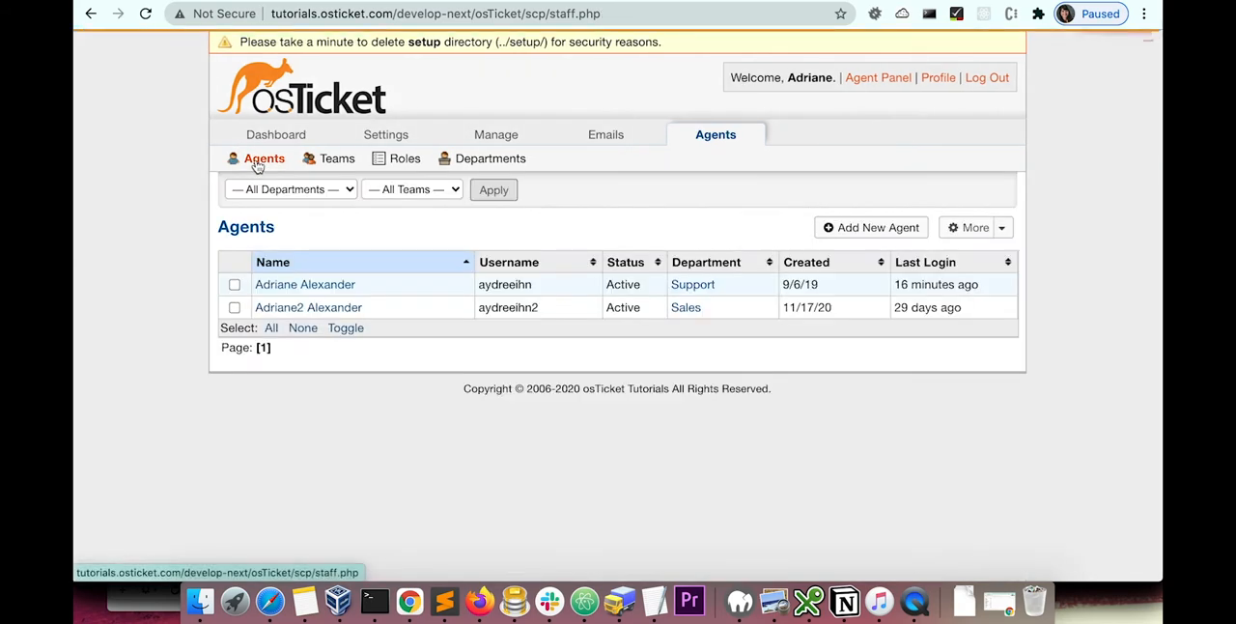
left_click(309, 308)
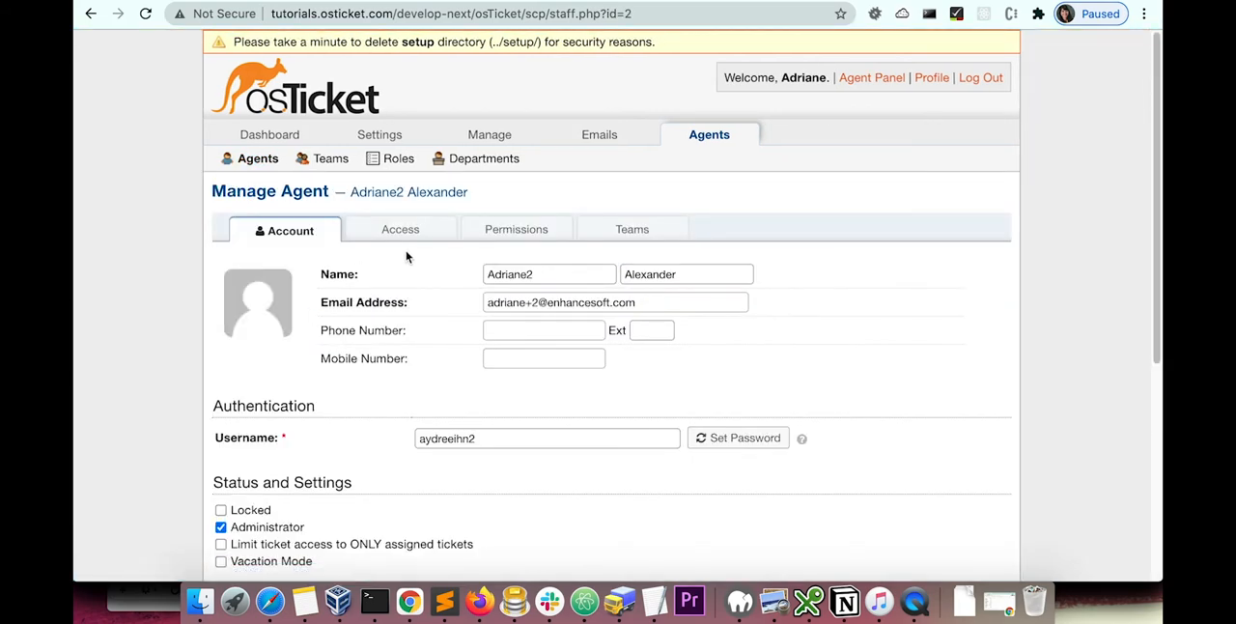
left_click(400, 228)
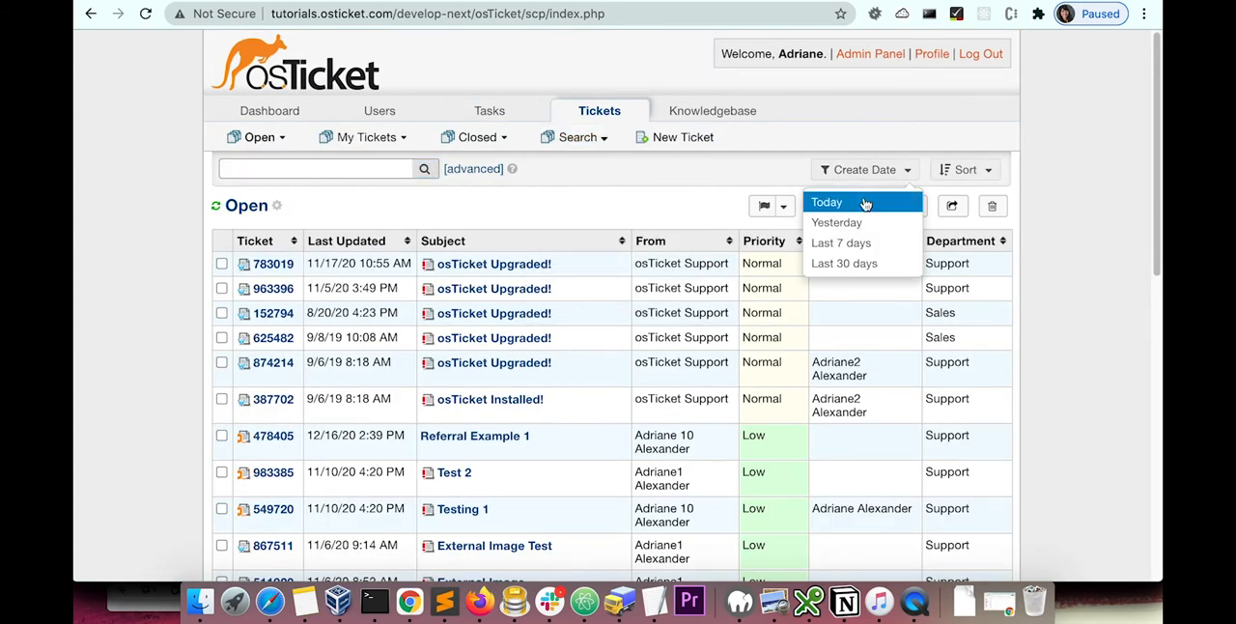
Step: Open ticket #478405 'Referral Example 1' from the Open tickets list
left_click(826, 201)
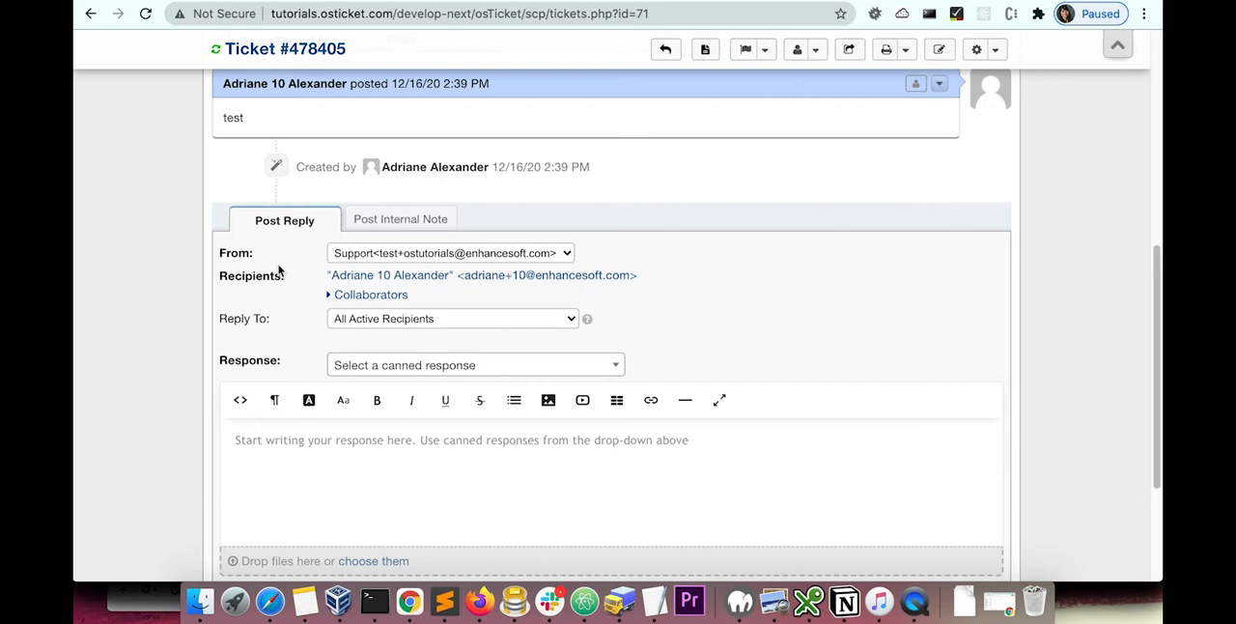
mouse_move(1020, 56)
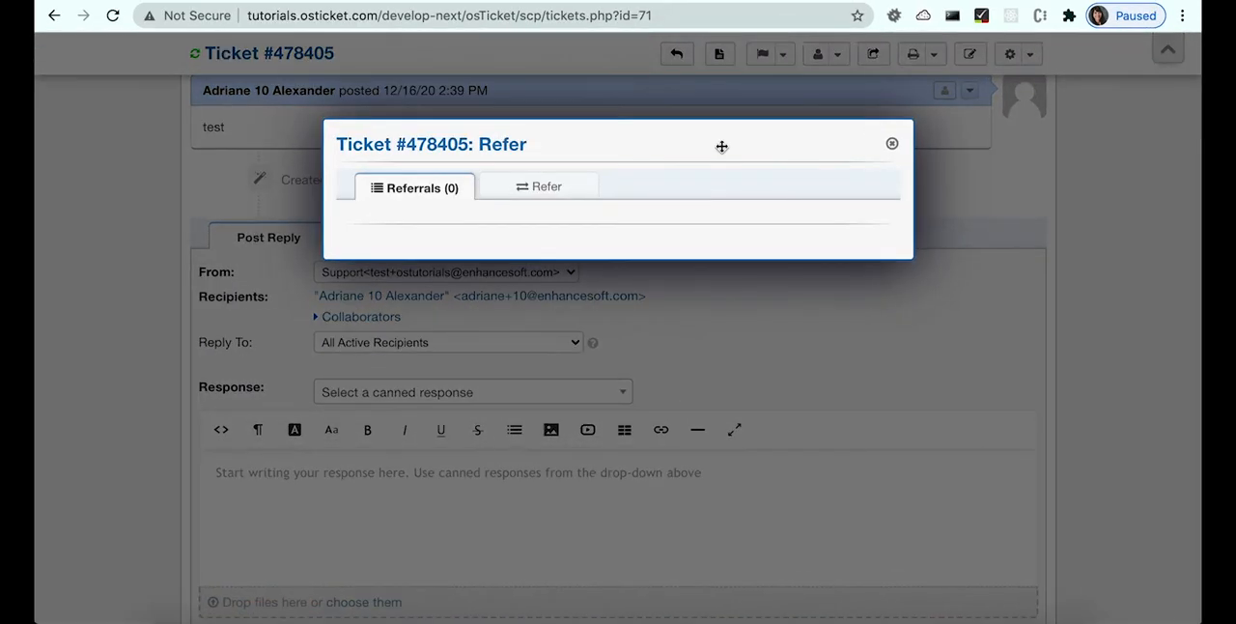
mouse_move(560, 192)
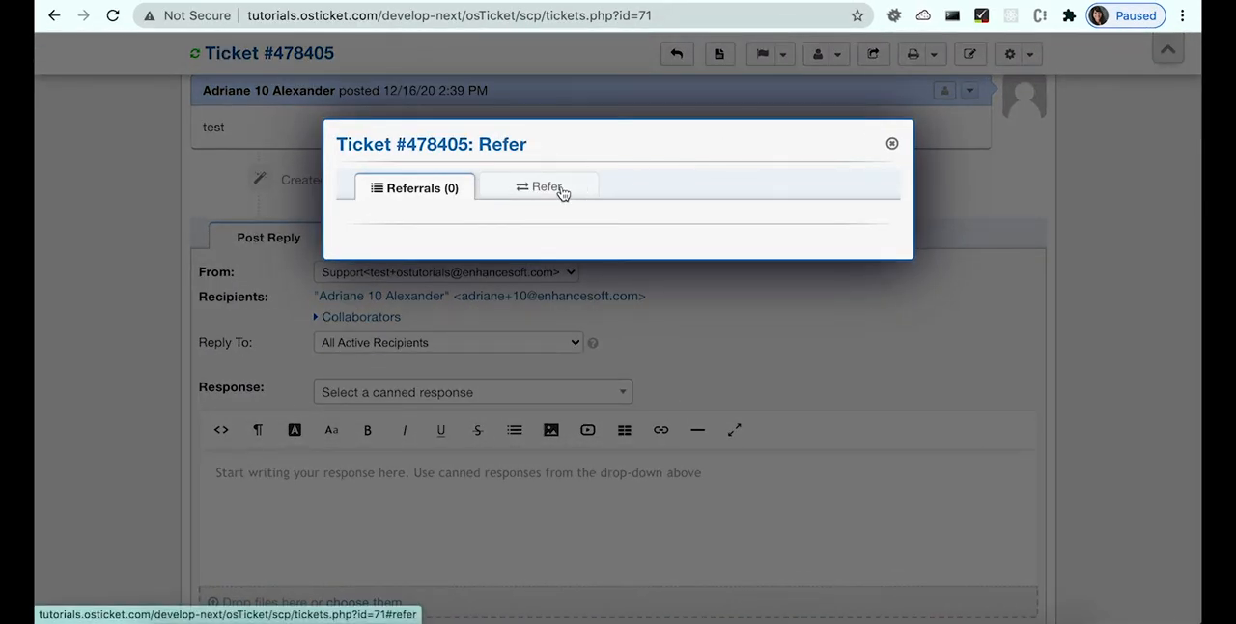
left_click(549, 187)
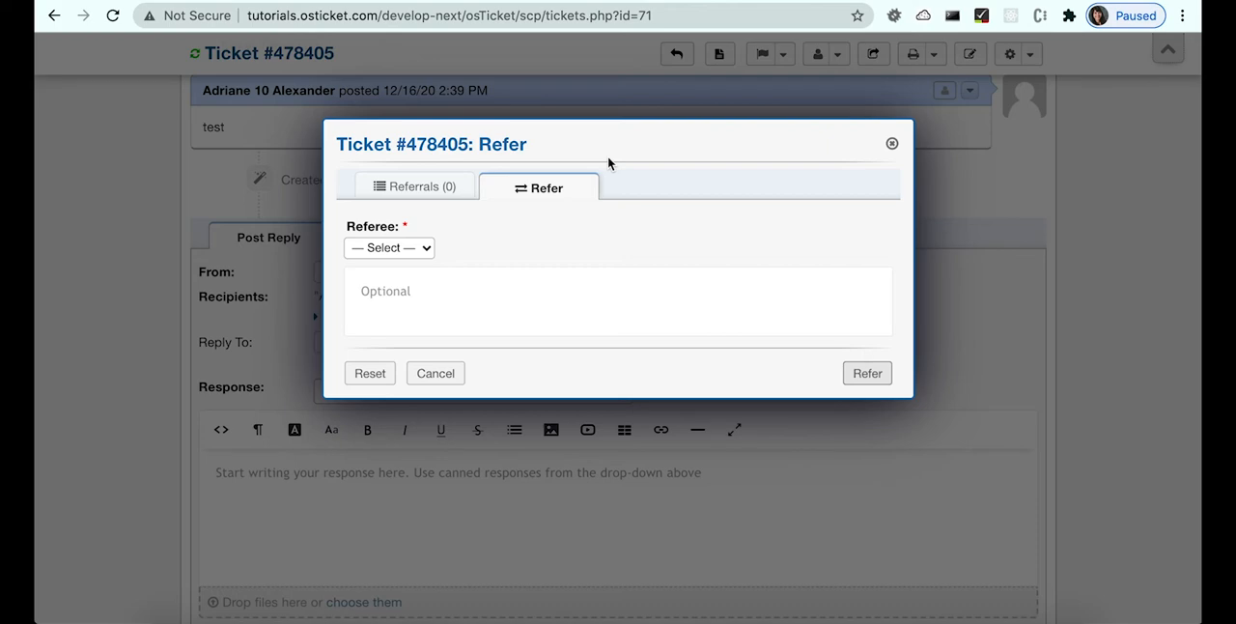
mouse_move(653, 48)
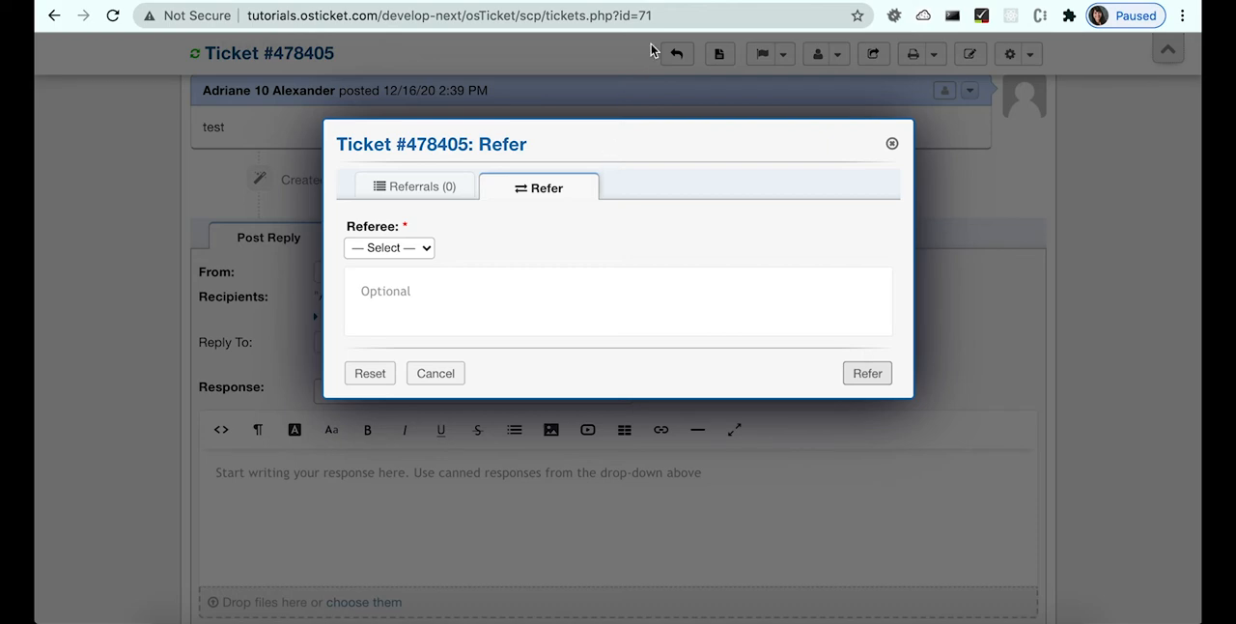
left_click(389, 247)
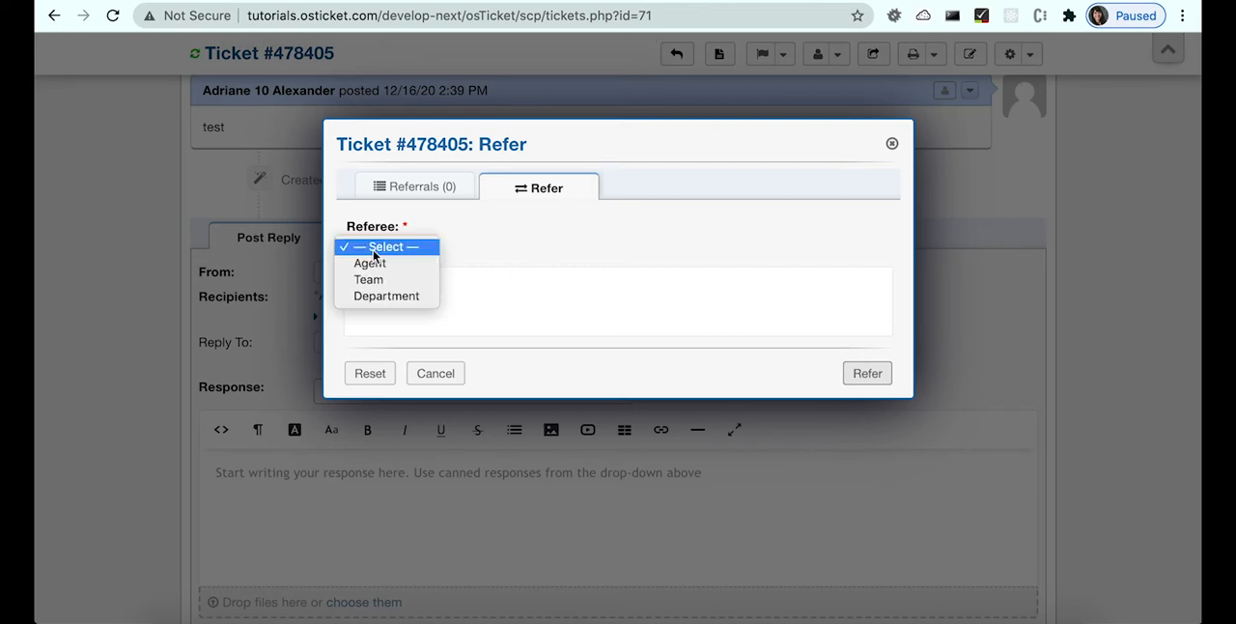
left_click(368, 263)
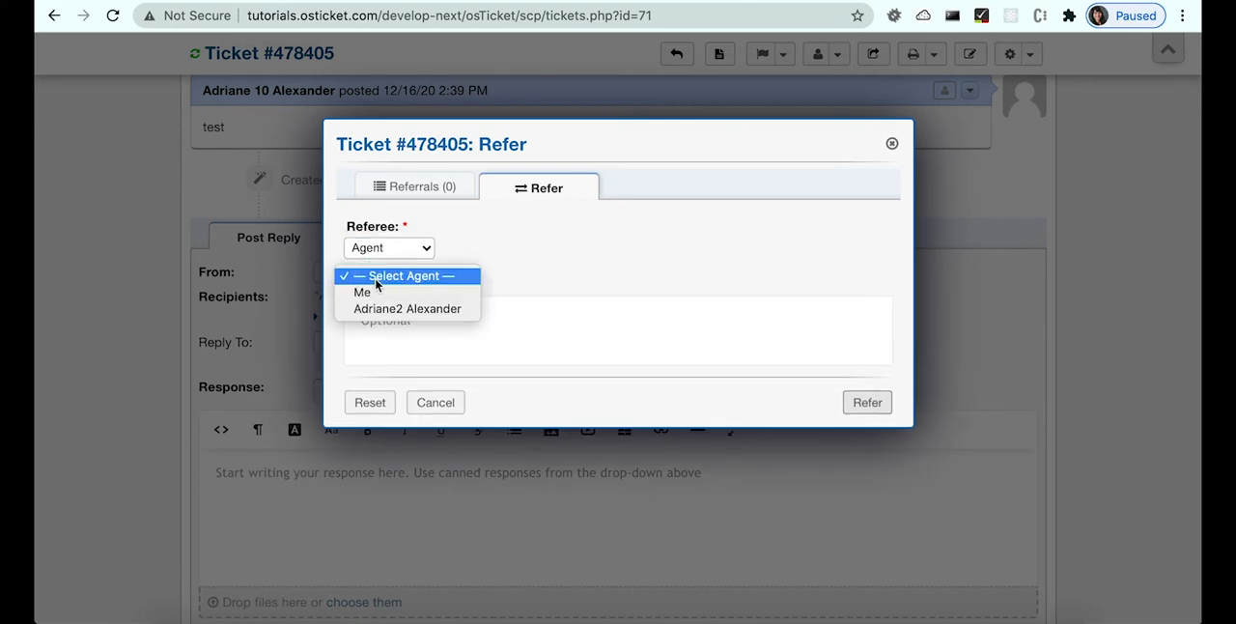
left_click(407, 309)
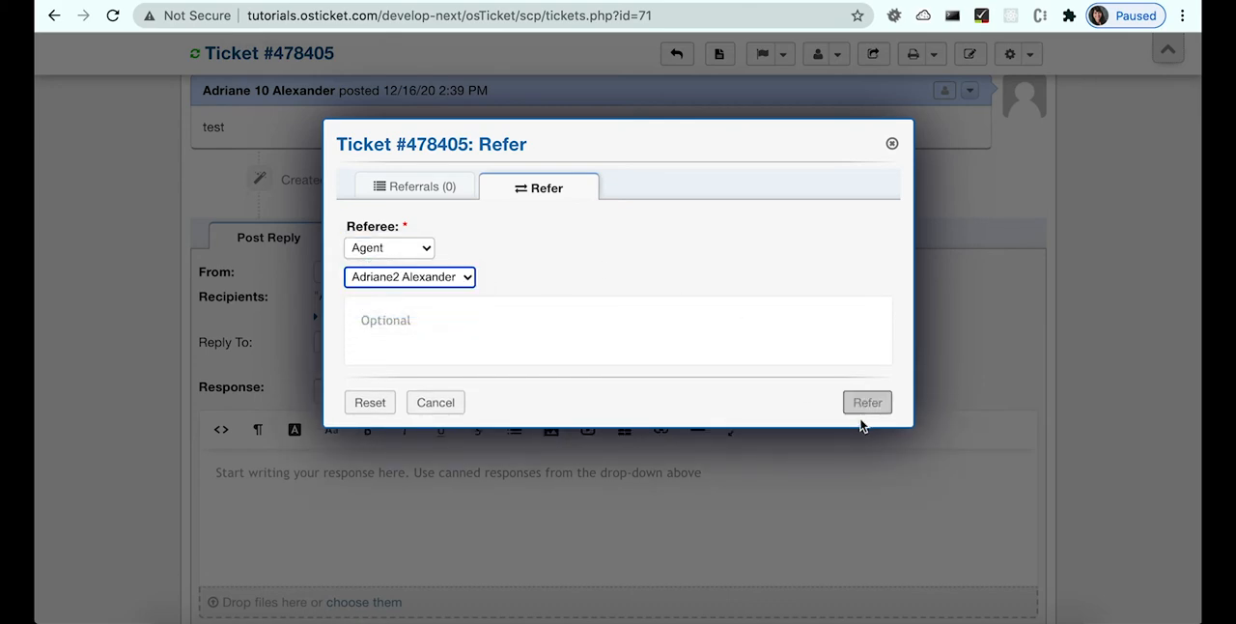
left_click(867, 401)
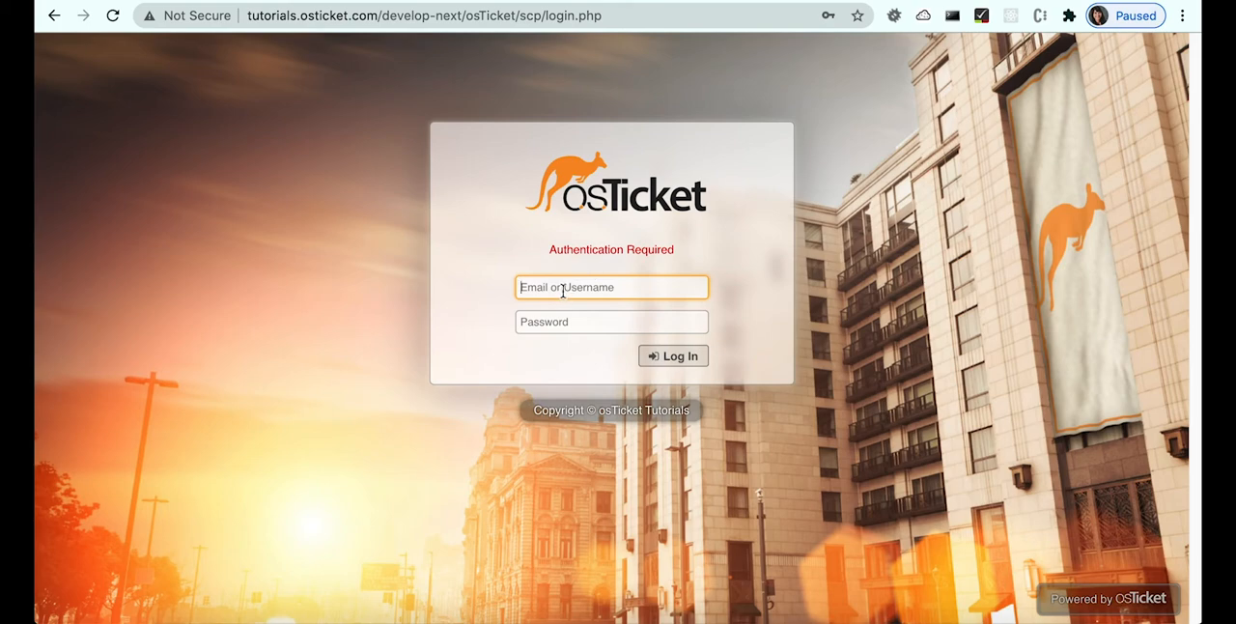
left_click(610, 286)
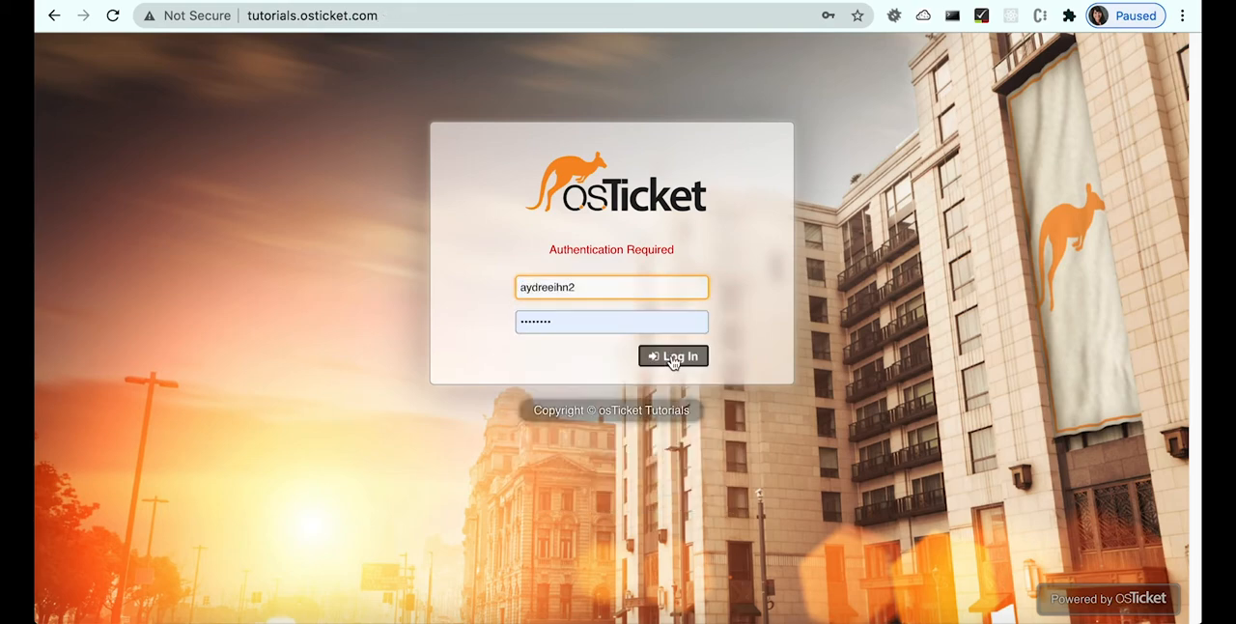
left_click(672, 355)
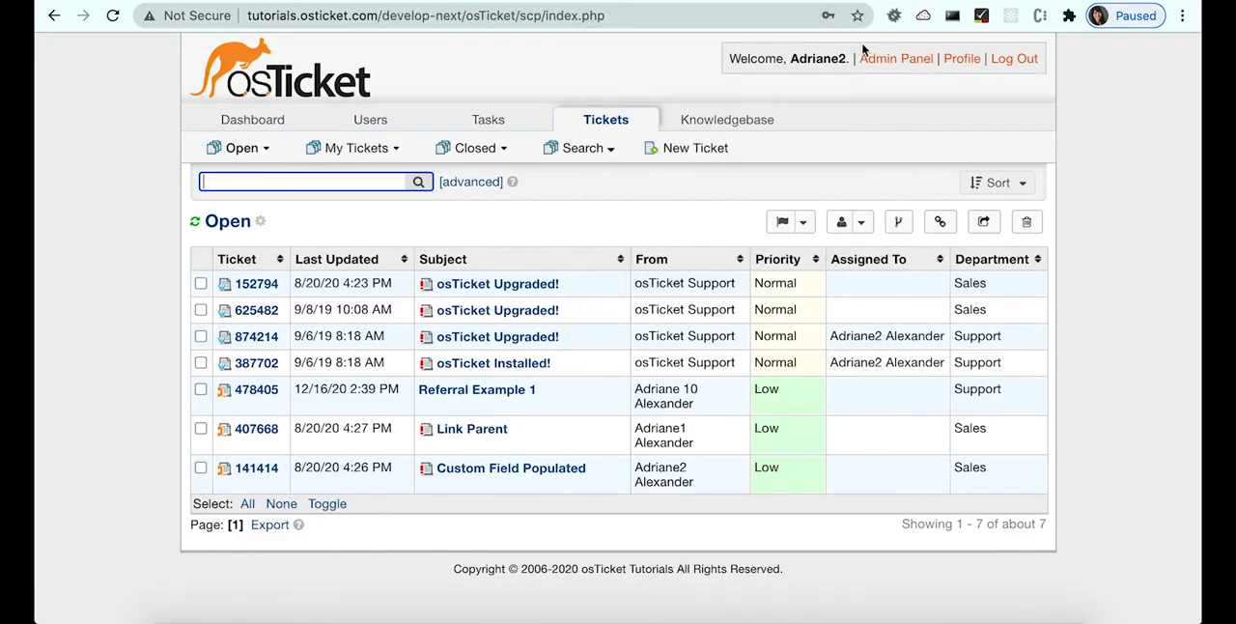
mouse_move(1035, 344)
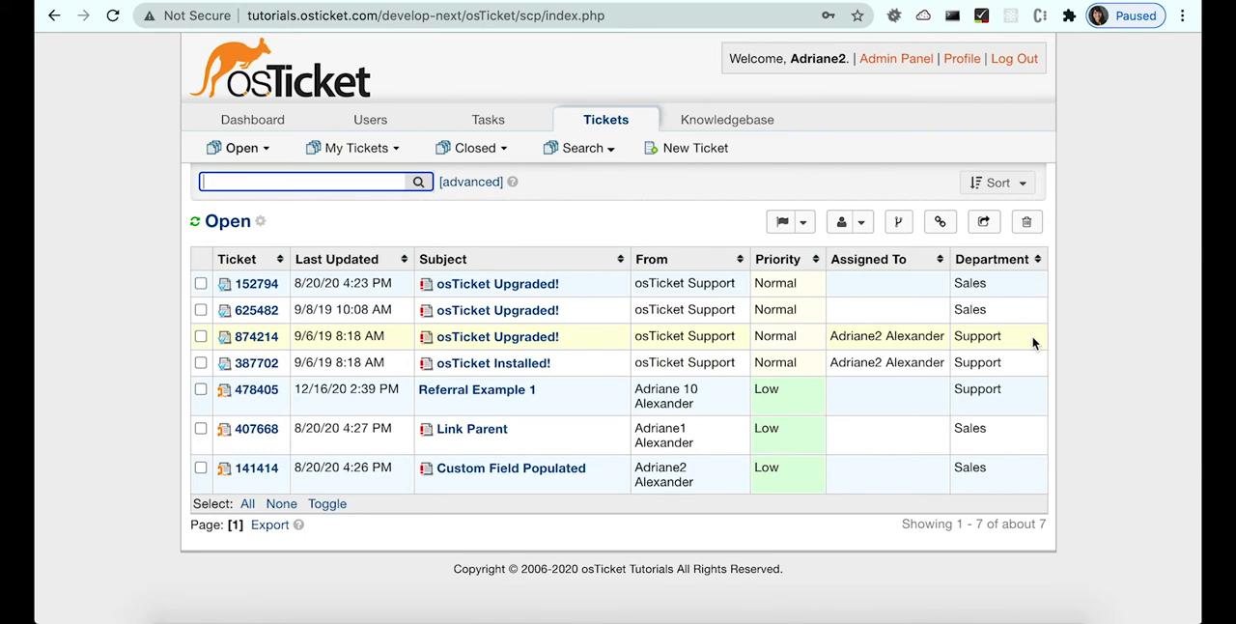
mouse_move(974, 353)
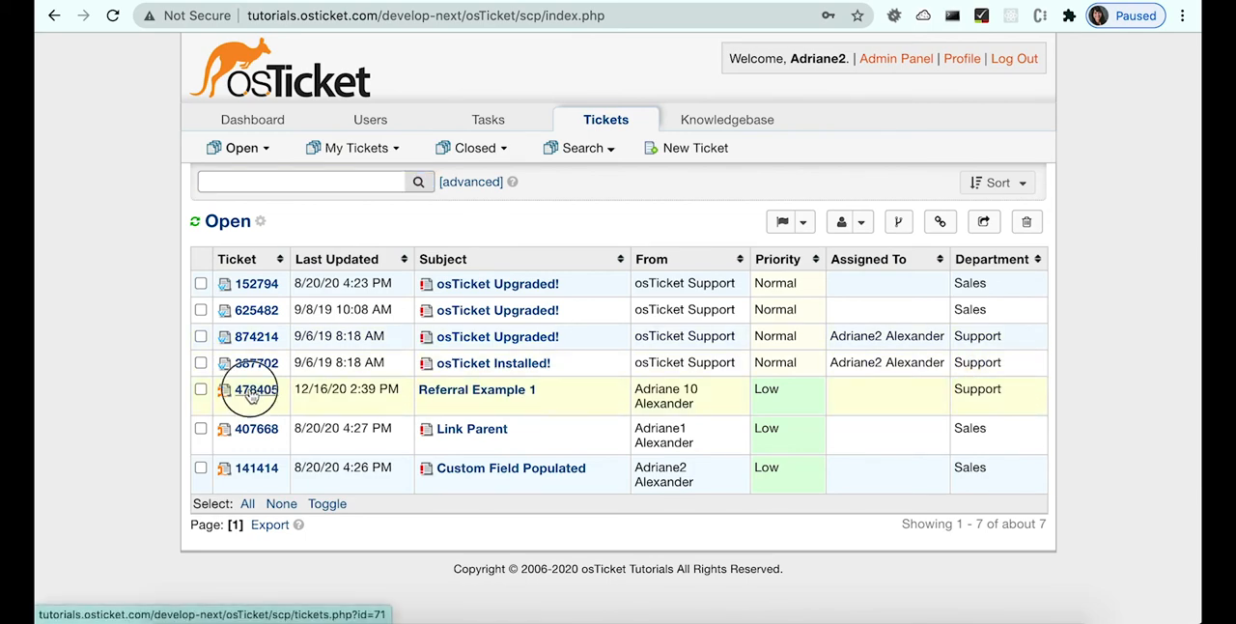
left_click(257, 391)
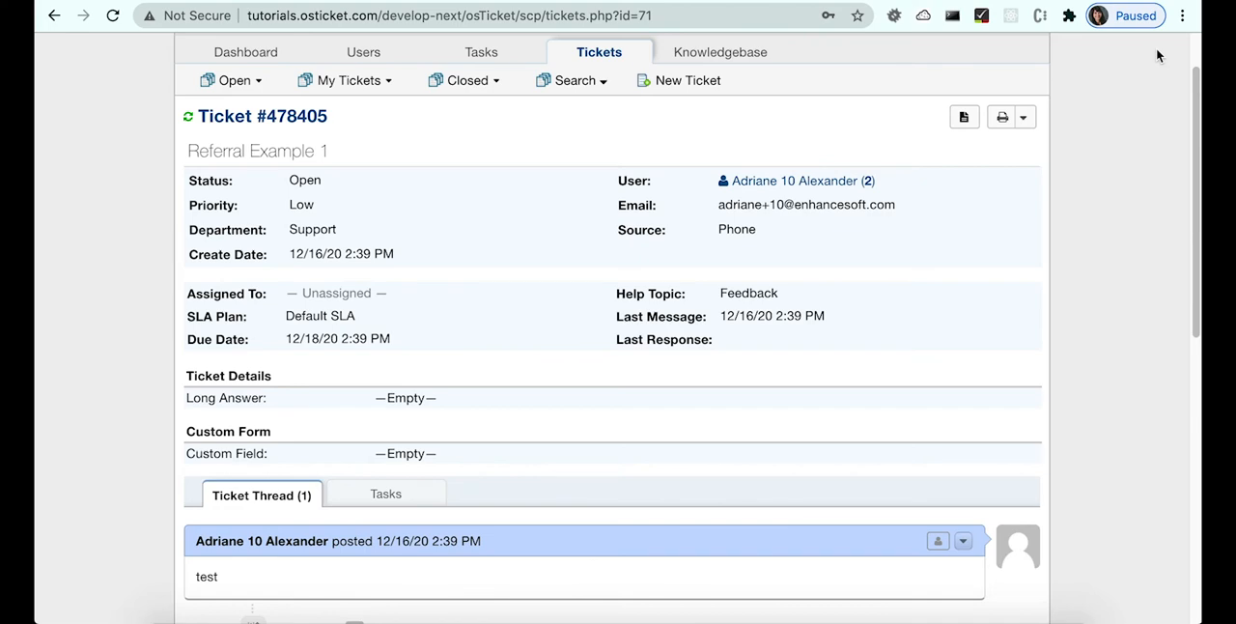
mouse_move(1005, 116)
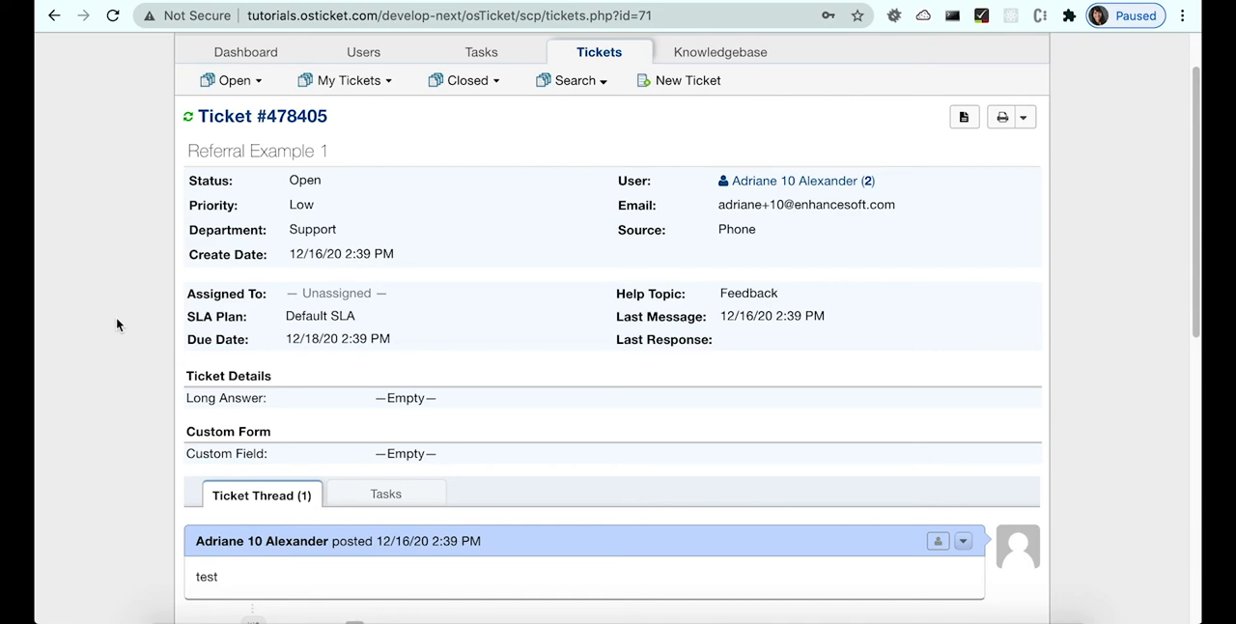
mouse_move(120, 421)
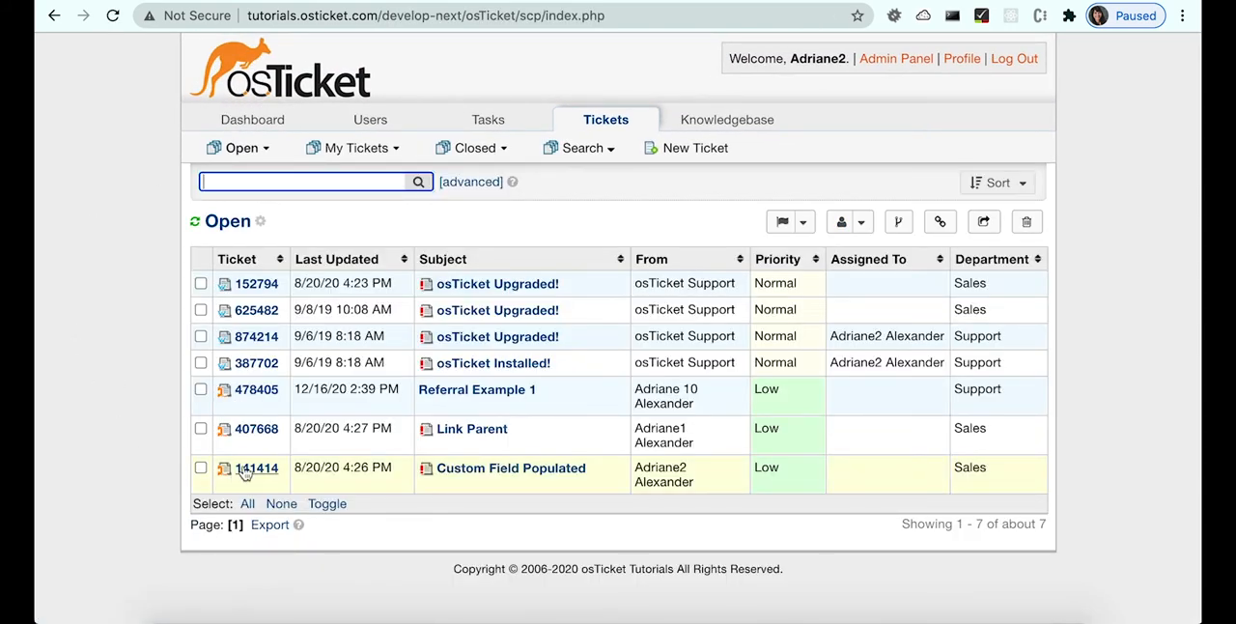
Step: Transfer ticket #141414 'Custom Field Populated' from Sales to the Support department
left_click(259, 467)
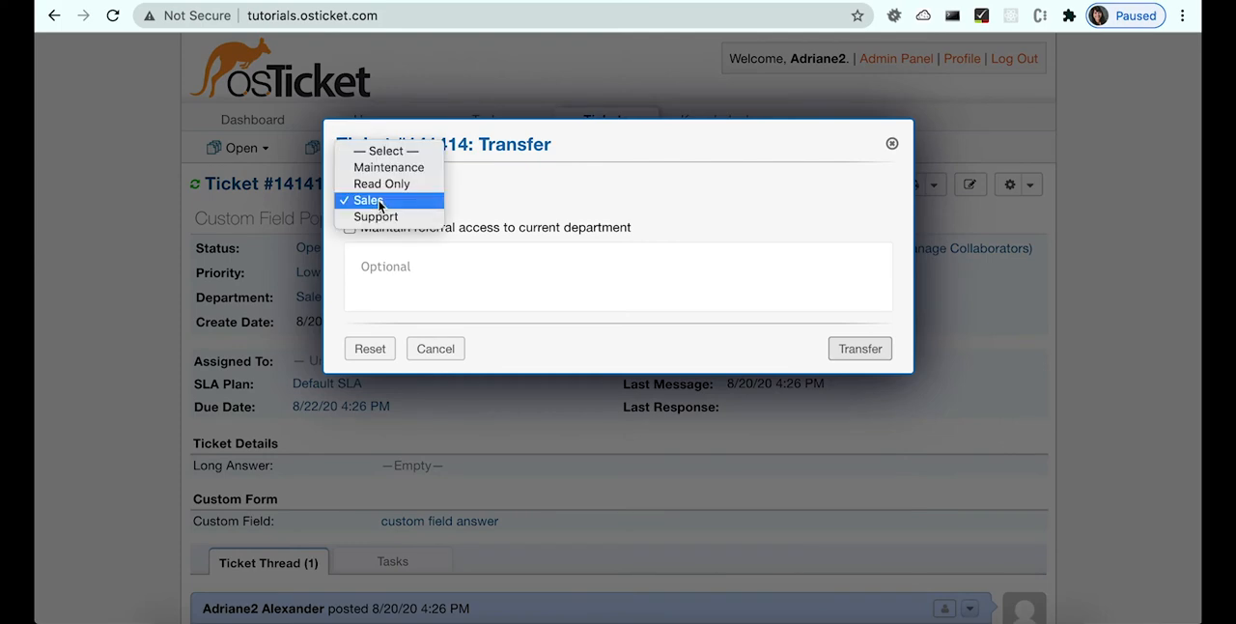
left_click(375, 217)
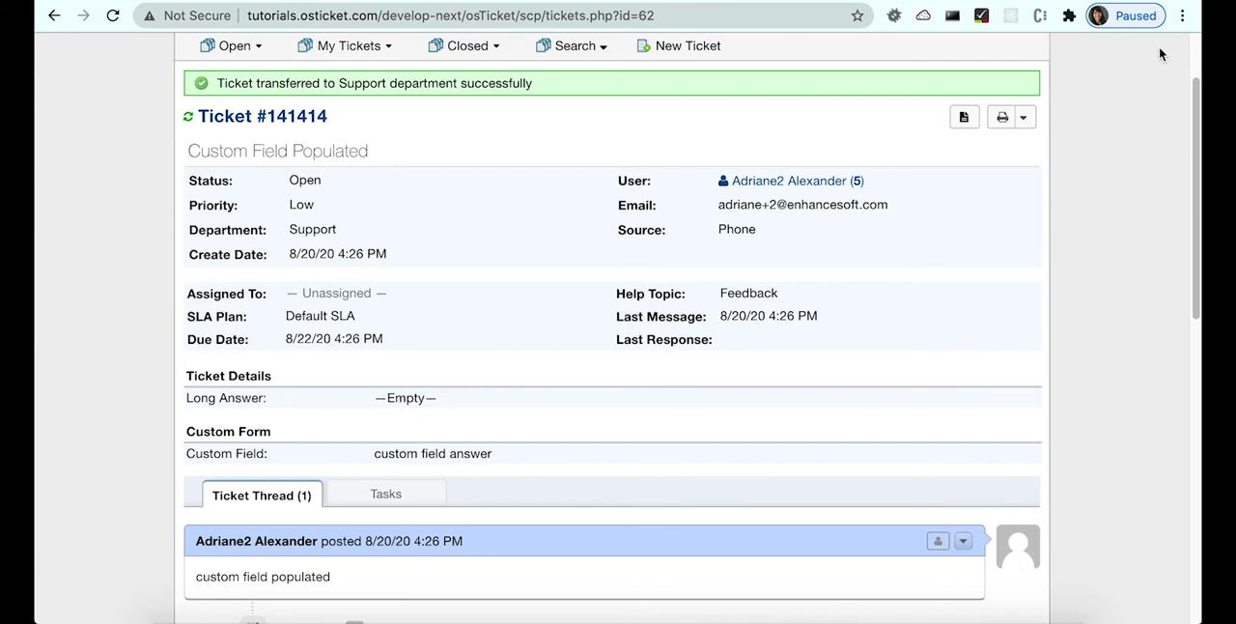
mouse_move(82, 300)
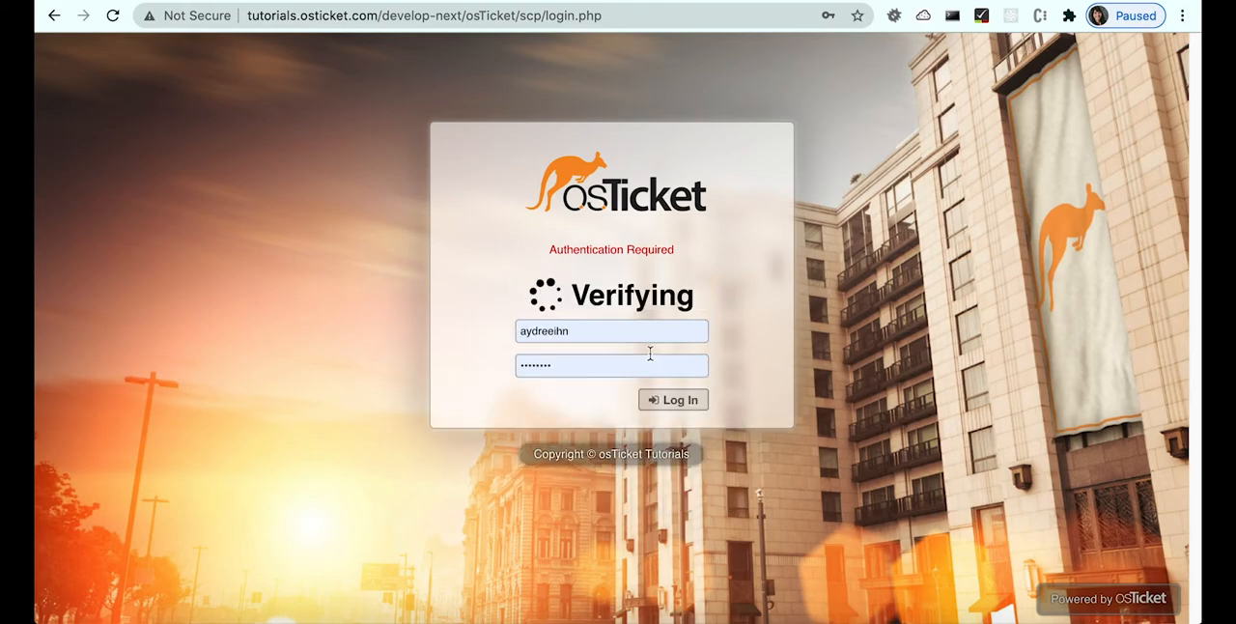
Step: Sign in and view ticket #141414's referrals, confirming Sales is still listed
left_click(673, 400)
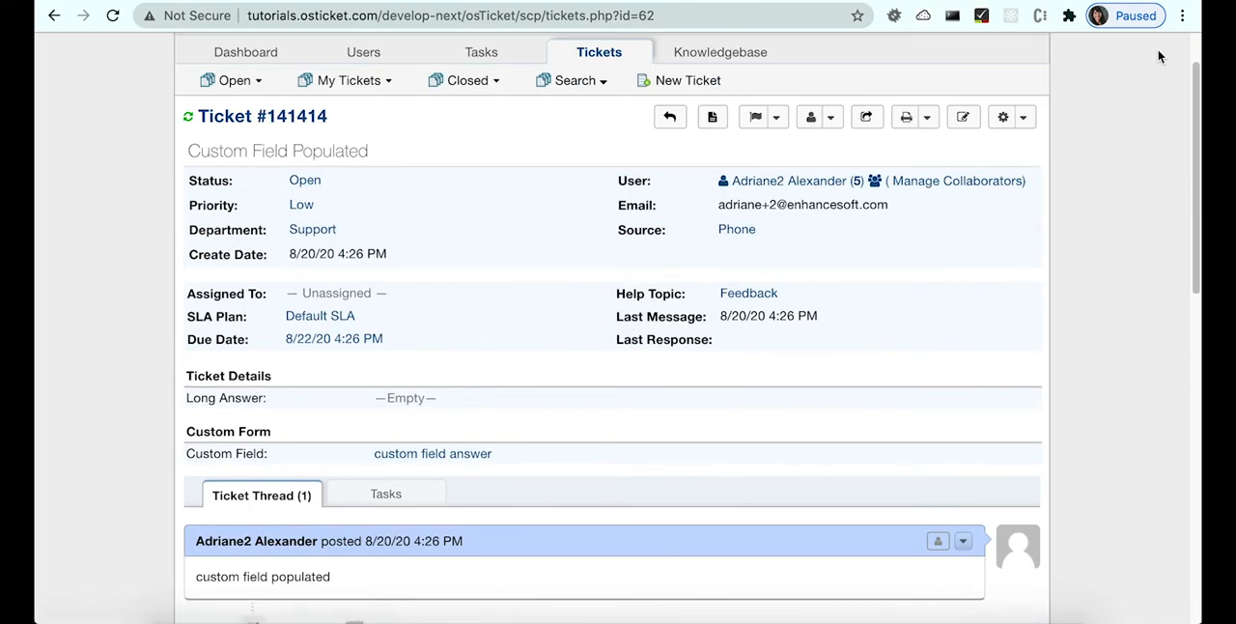
left_click(1003, 116)
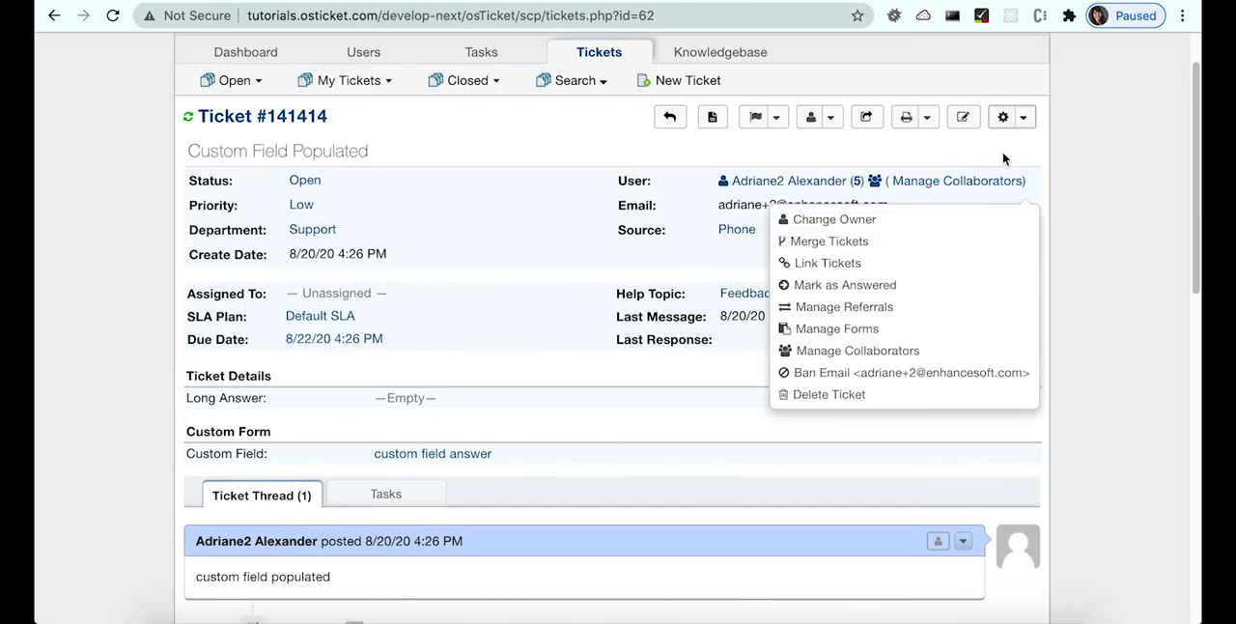
left_click(844, 306)
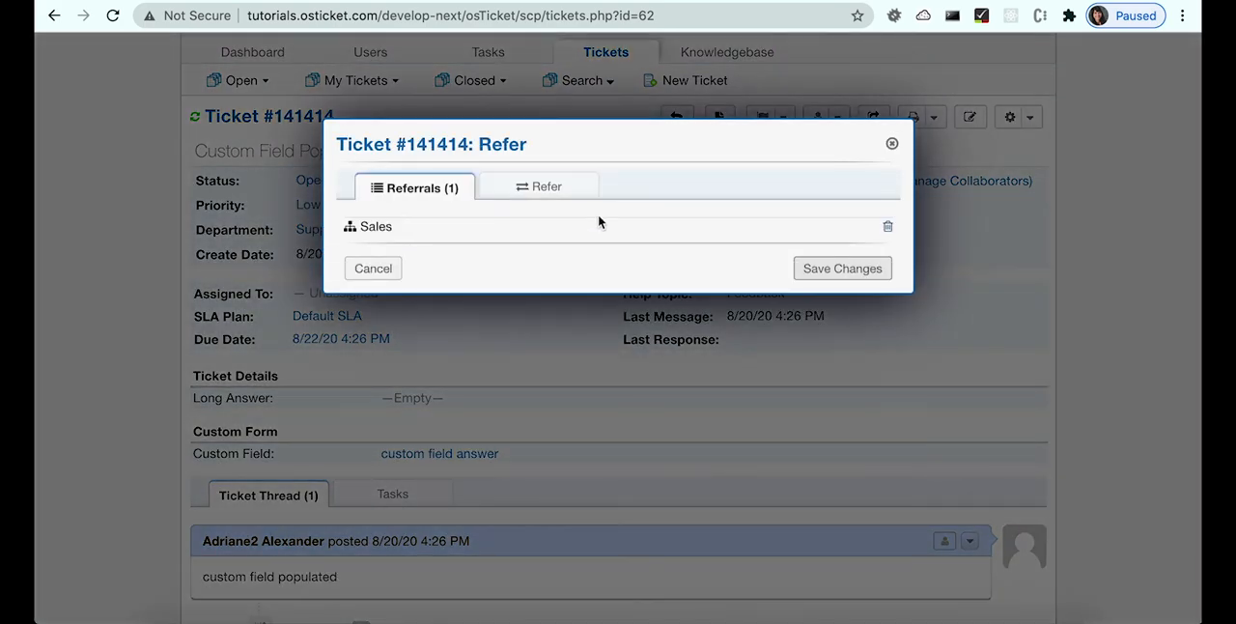
mouse_move(950, 191)
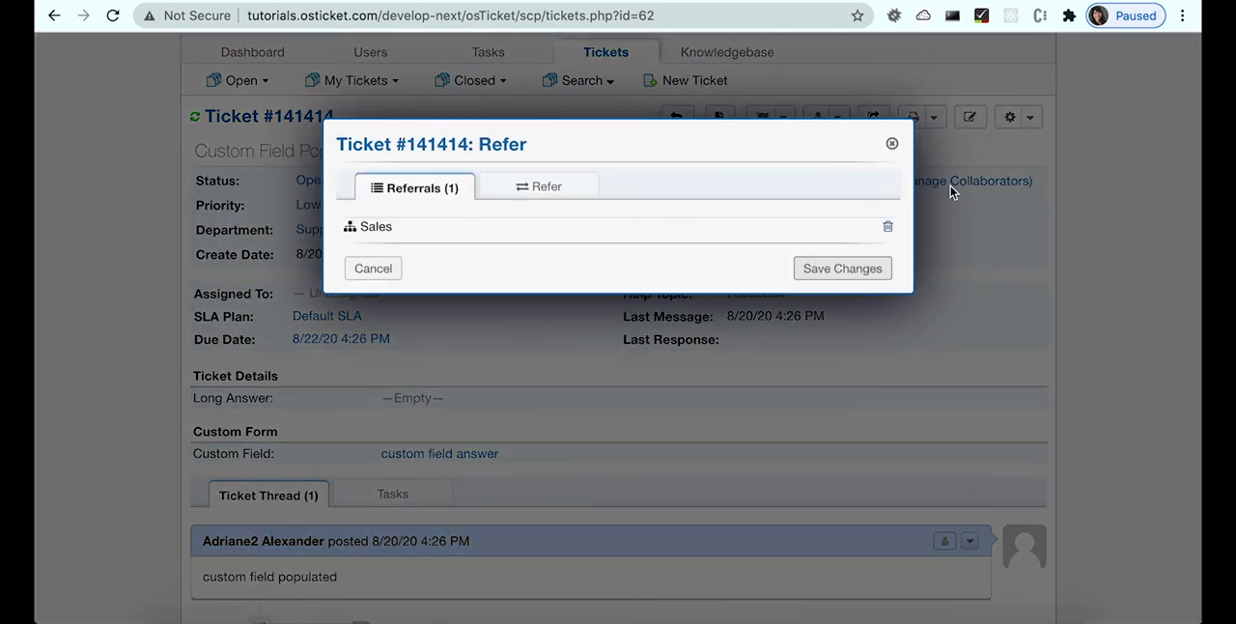
mouse_move(645, 507)
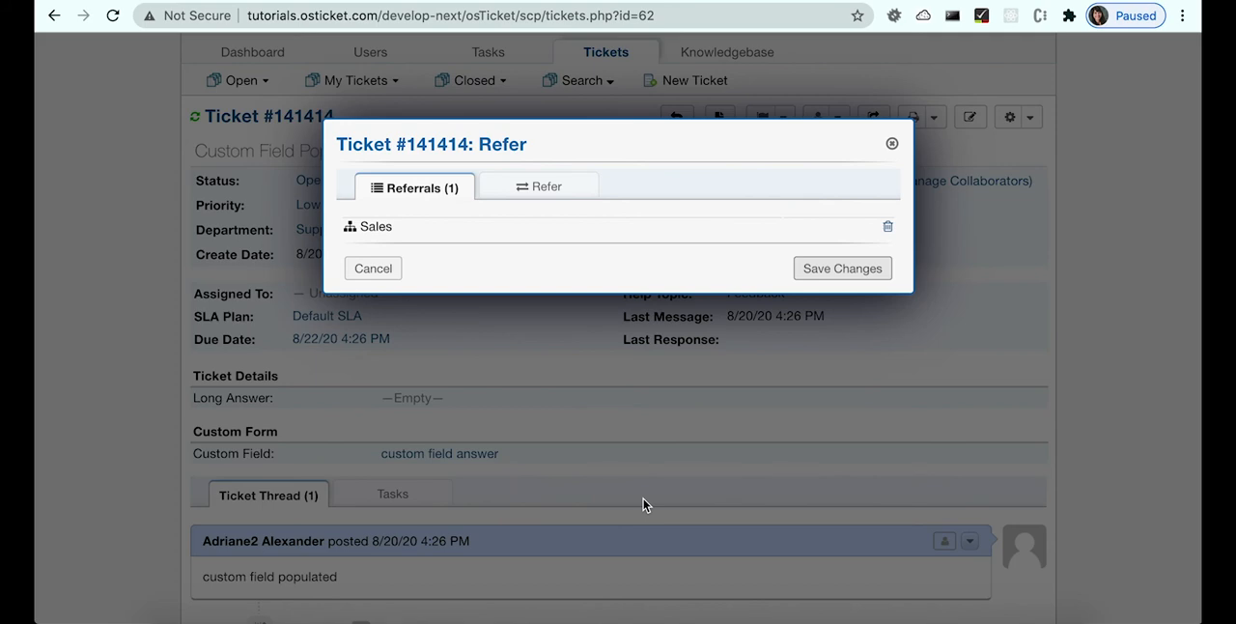
mouse_move(557, 143)
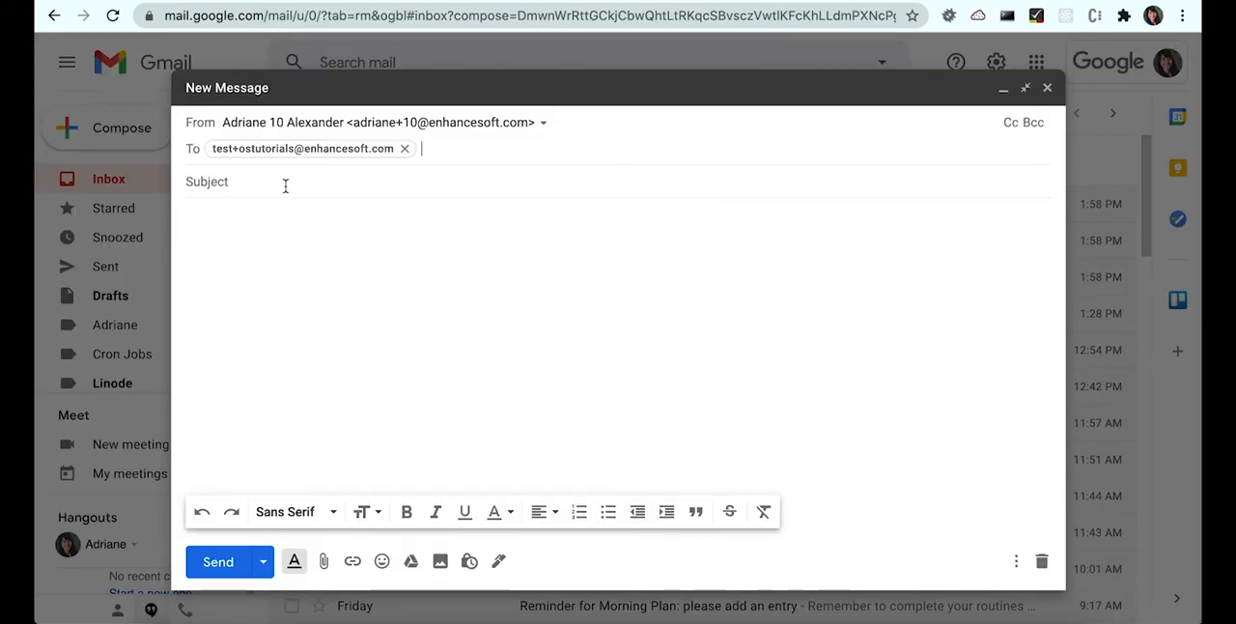
Step: Cc the suggested tutorials address on the draft and begin the subject with 'Referr'
left_click(1005, 121)
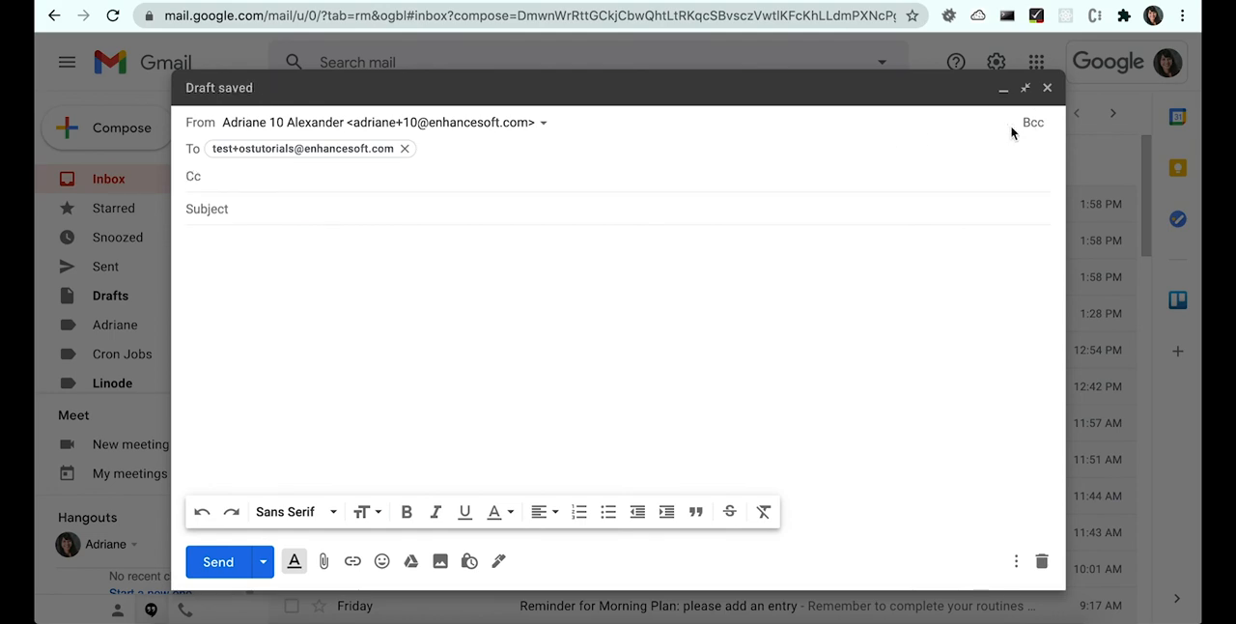
type("os")
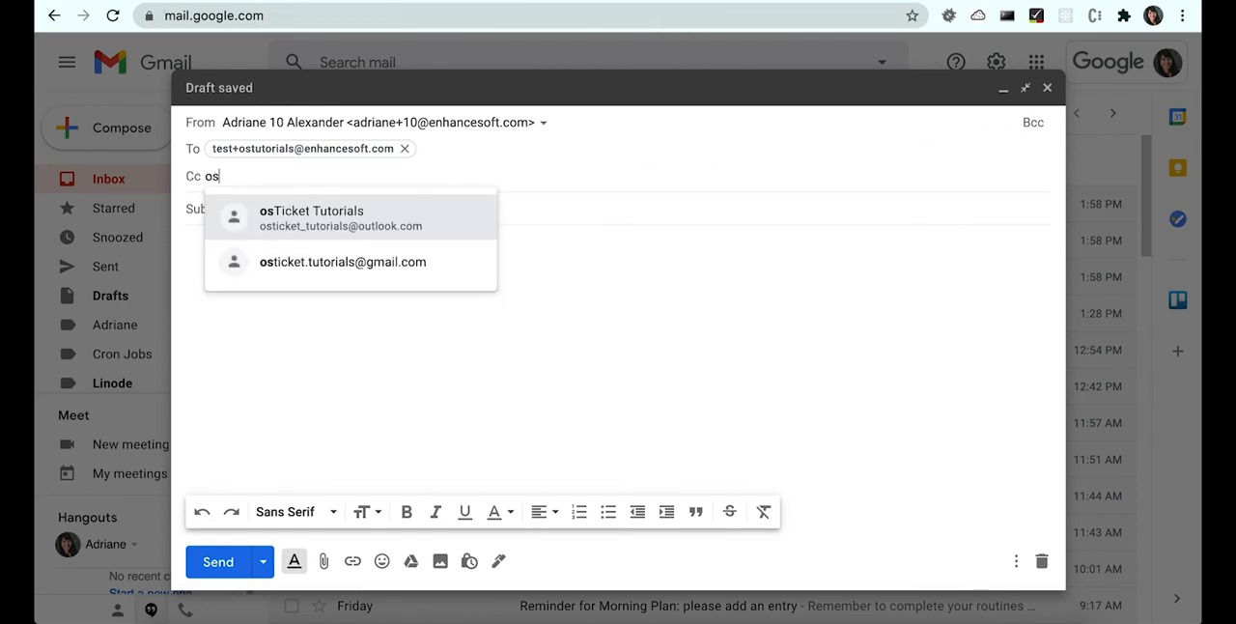
left_click(342, 263)
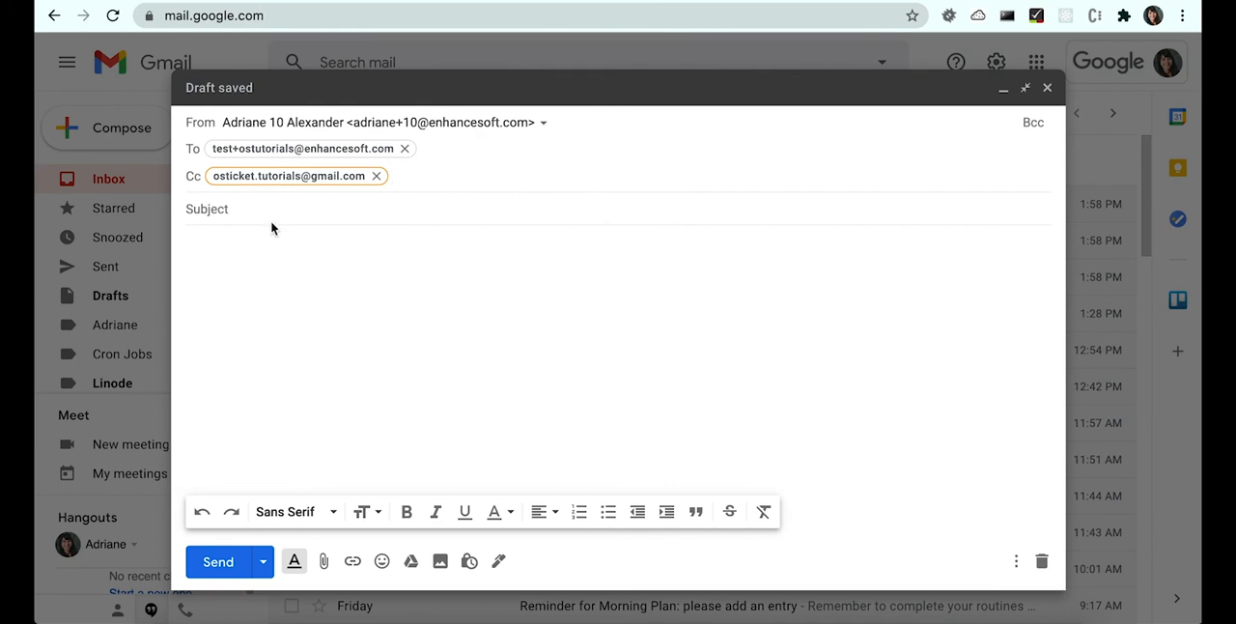
type("Referr")
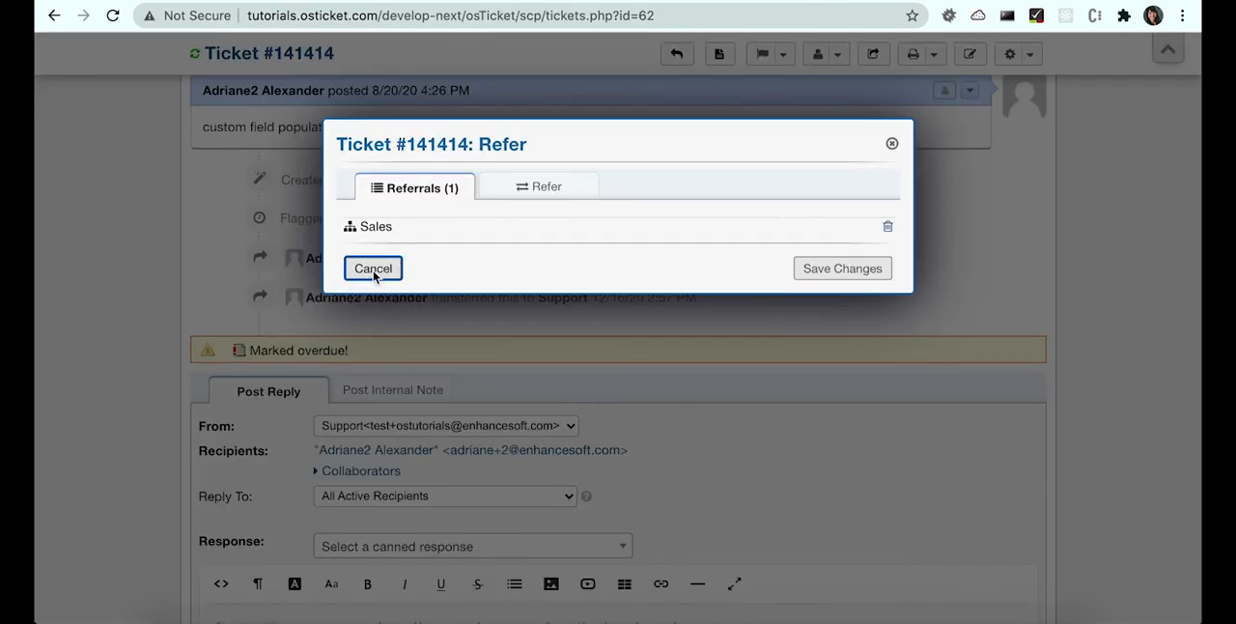
Step: Filter Open tickets to those created today and open #220748 'Referral Test 2'
left_click(373, 269)
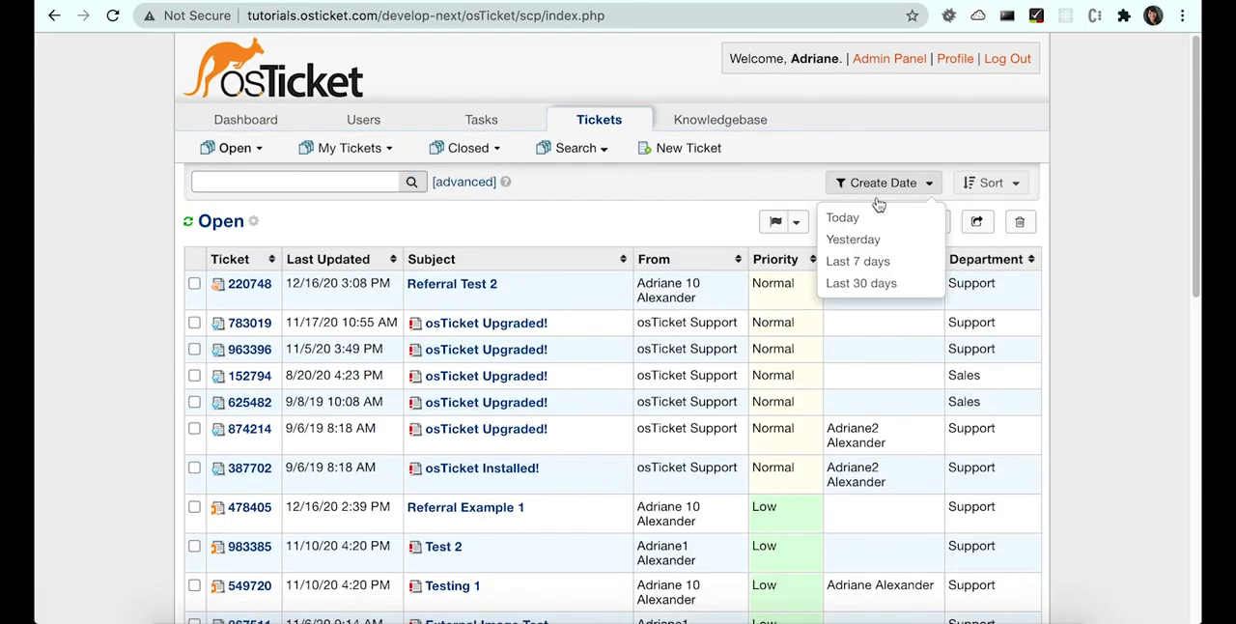
left_click(843, 218)
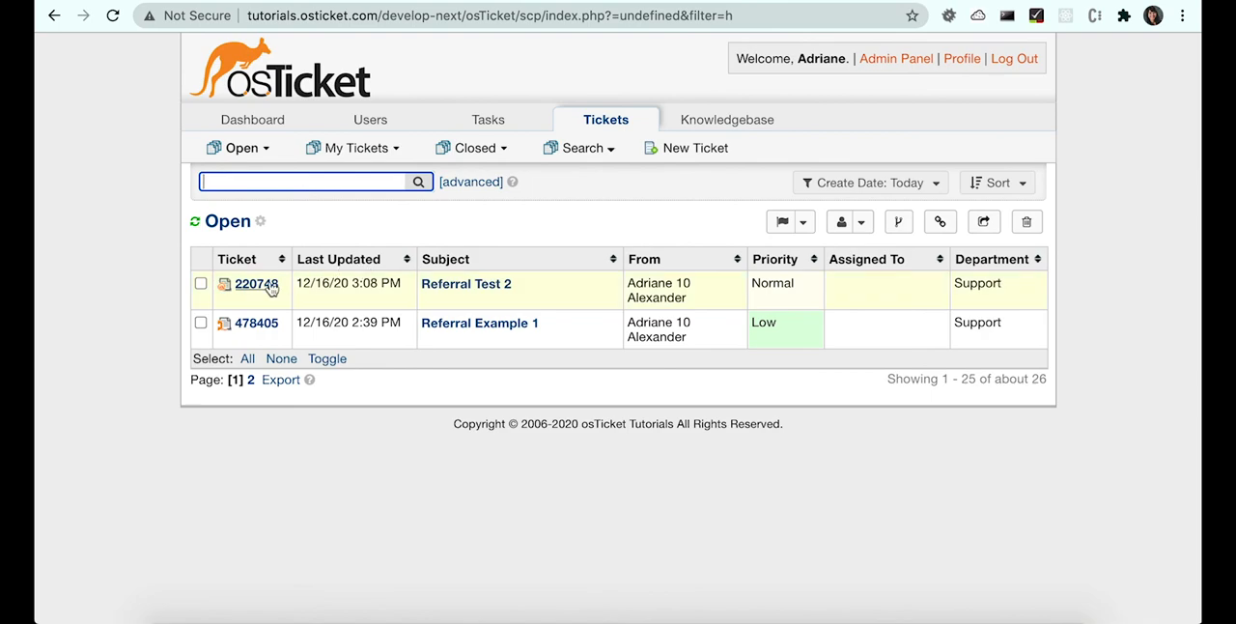
left_click(254, 282)
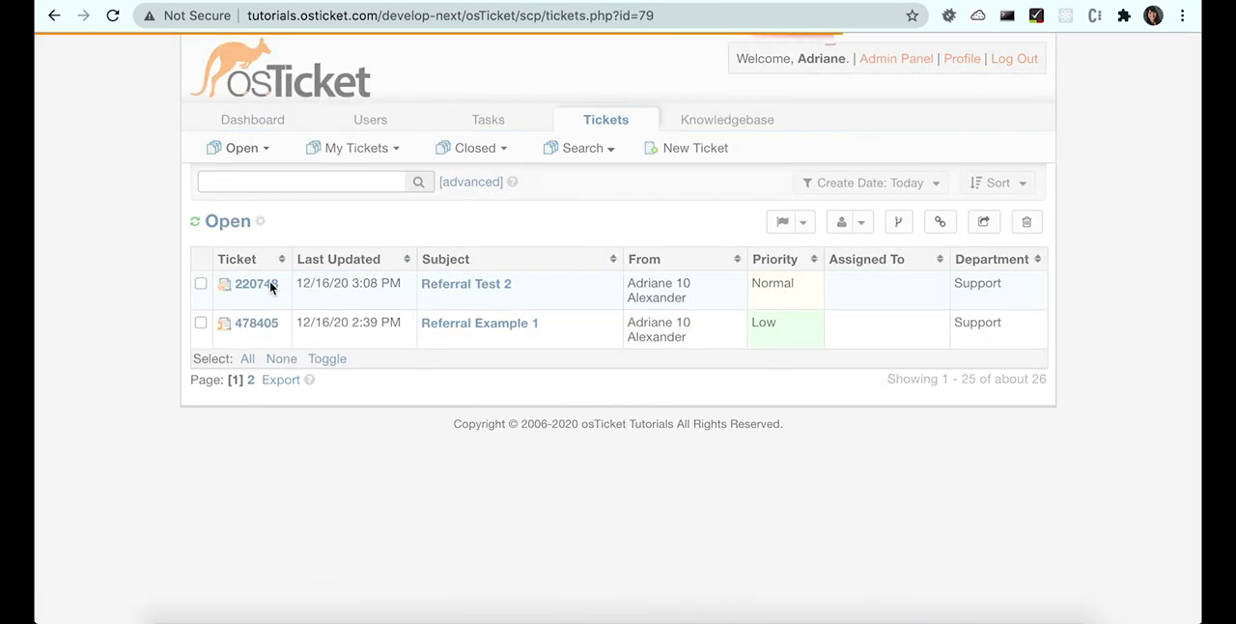
left_click(253, 284)
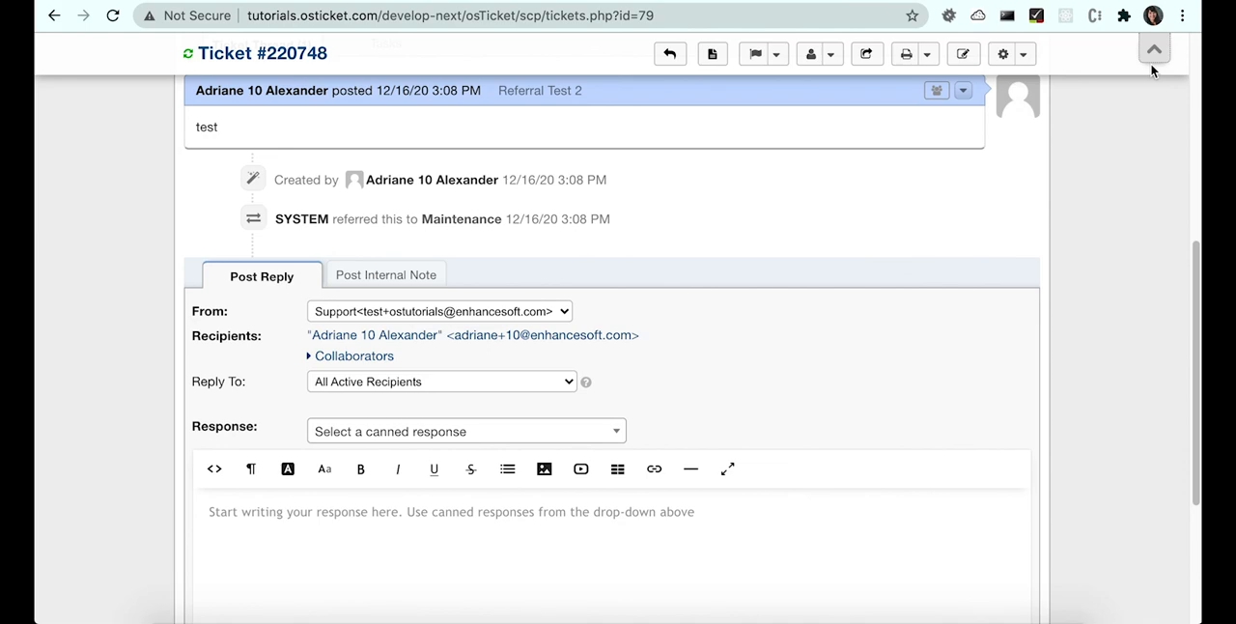
Step: View ticket #220748's referrals, showing Maintenance was automatically referred
left_click(1024, 54)
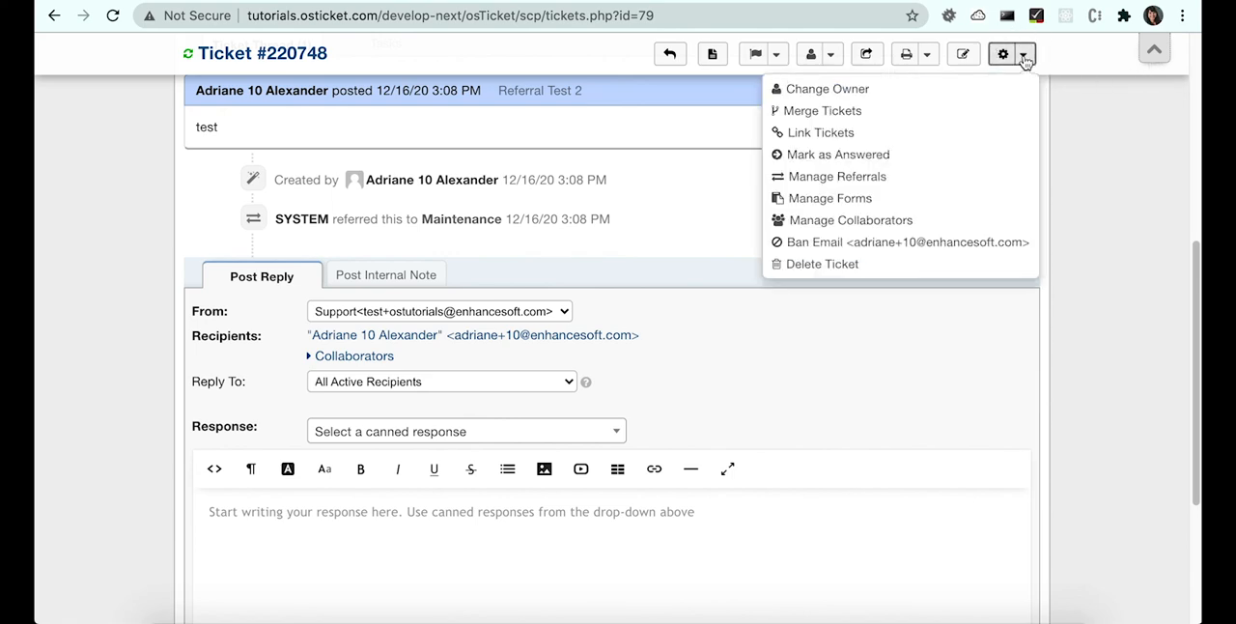
left_click(836, 176)
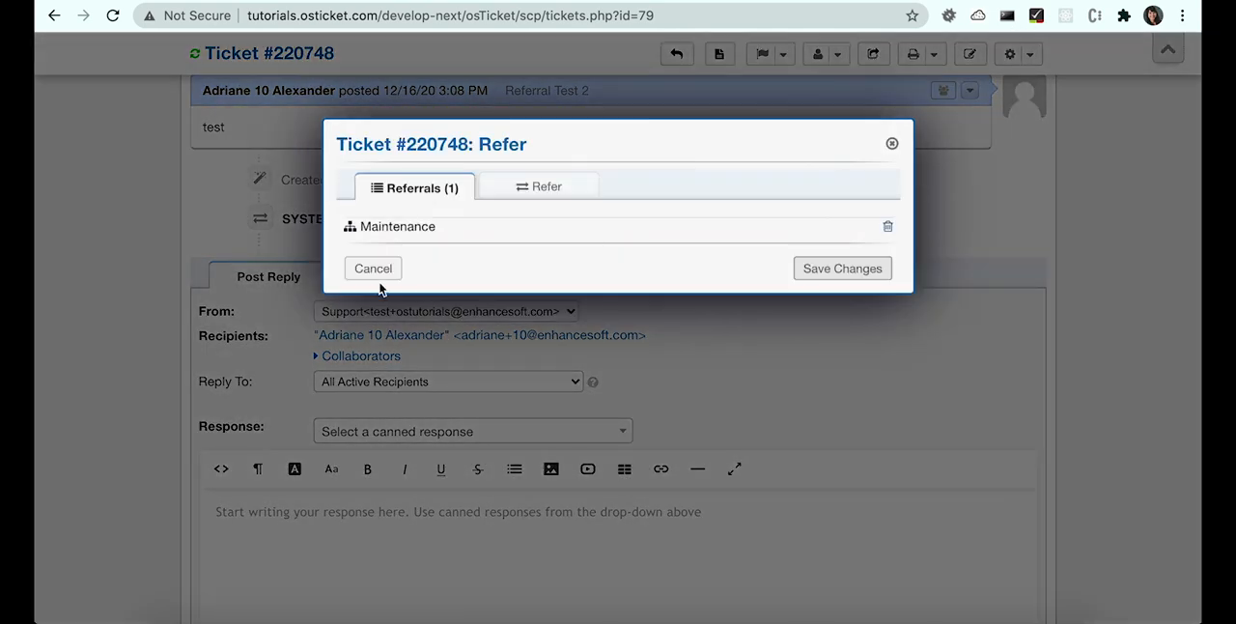
double_click(398, 226)
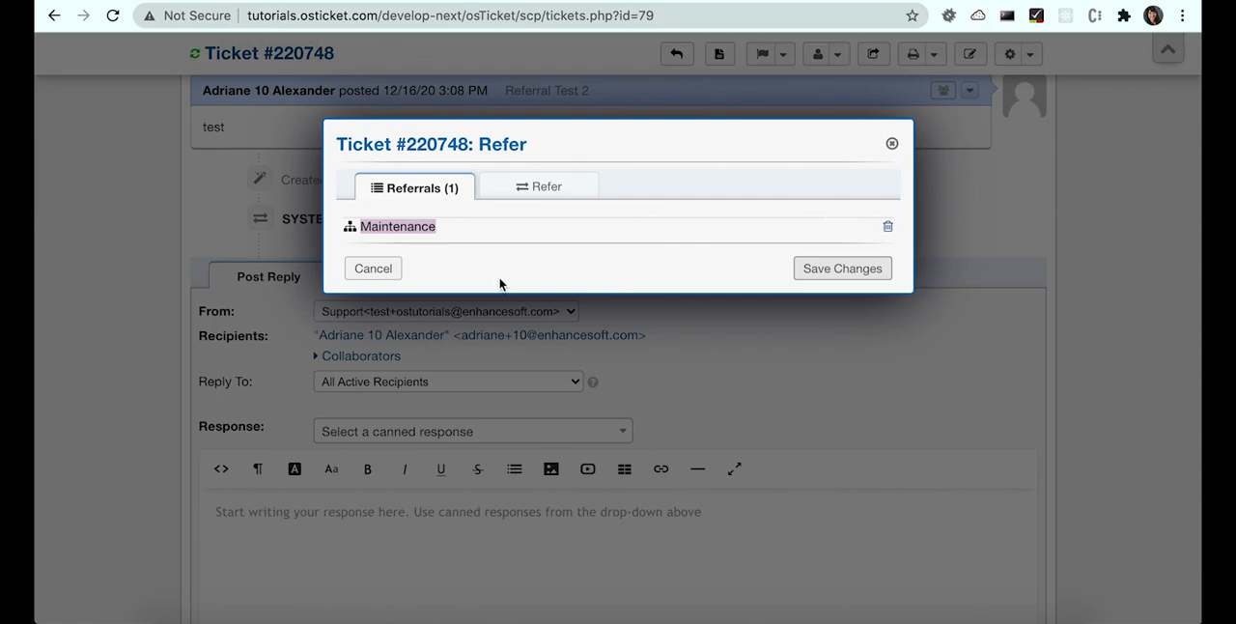